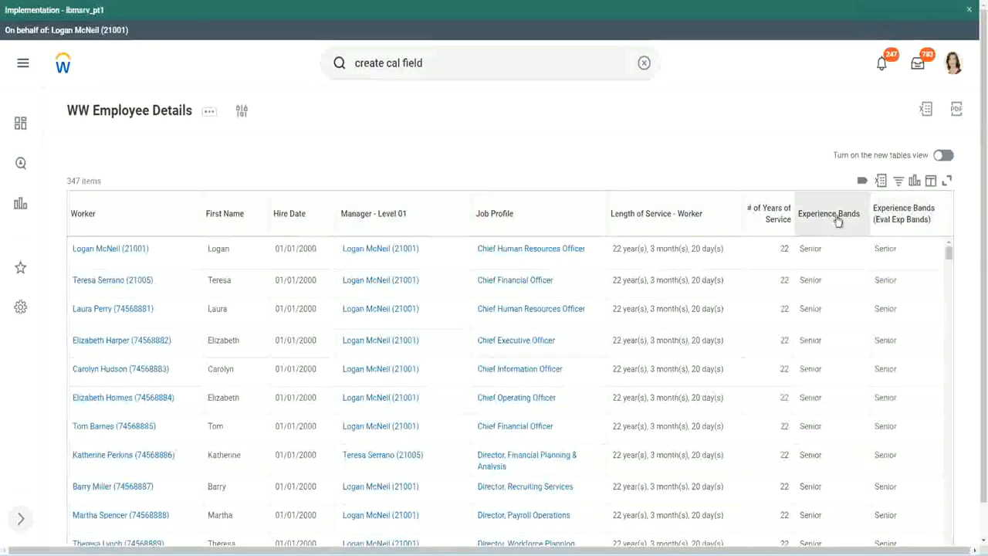
{"action": "mouse_move", "coordinate": [829, 222]}
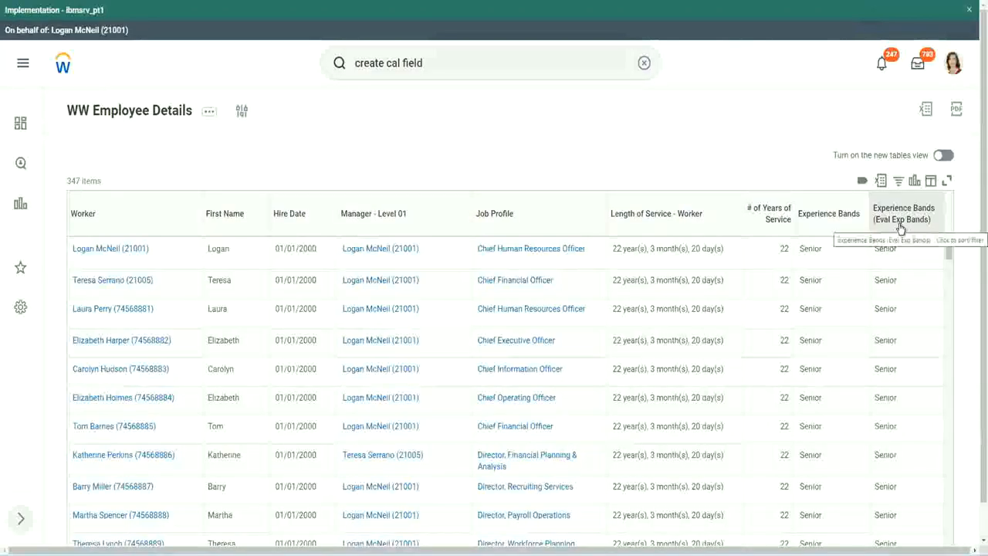
{"action": "mouse_move", "coordinate": [709, 155]}
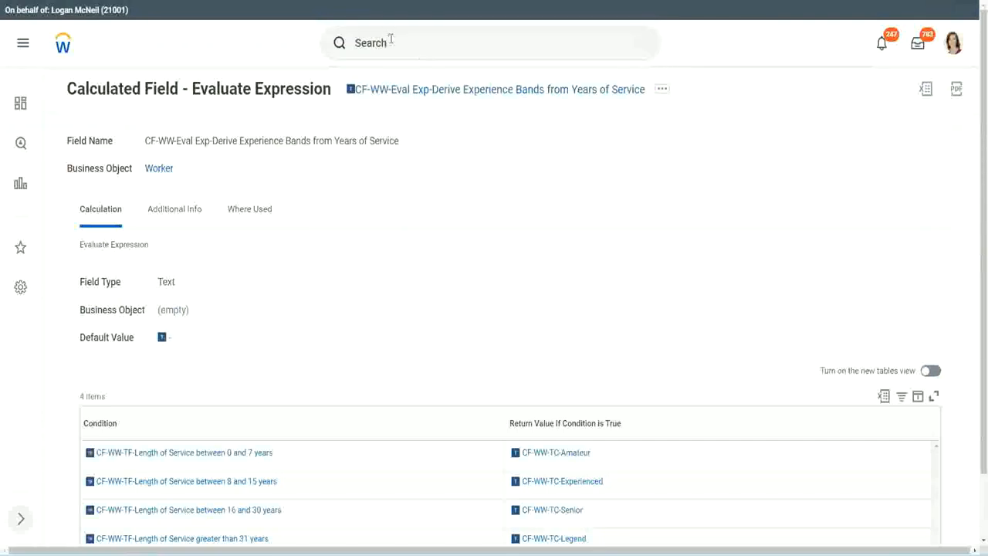
Search for the Create Calculated Field task to start a new calculated field
{"action": "type", "text": "create calc field"}
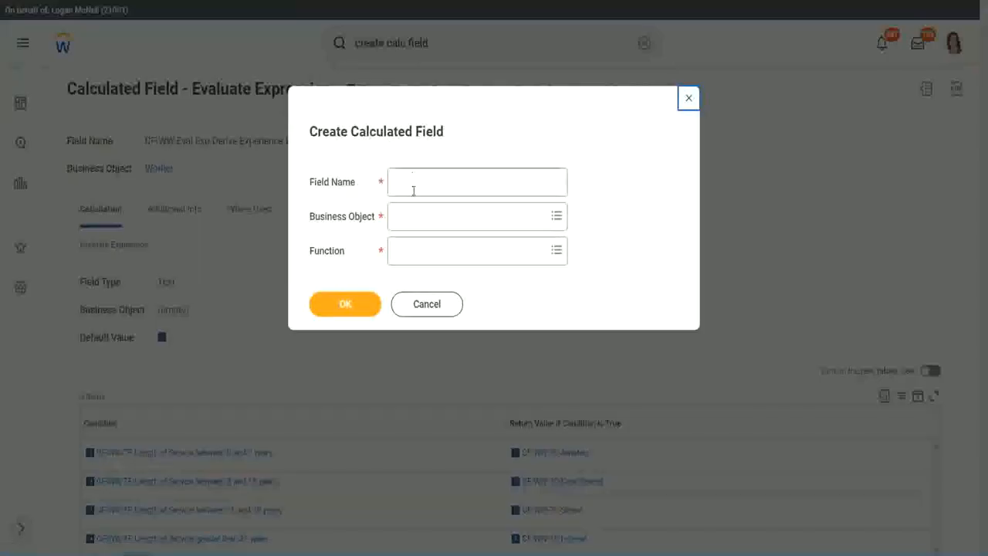
Name the field CF-WW-LRB-Identify Experience Bands from years of Service
{"action": "left_click", "coordinate": [477, 182]}
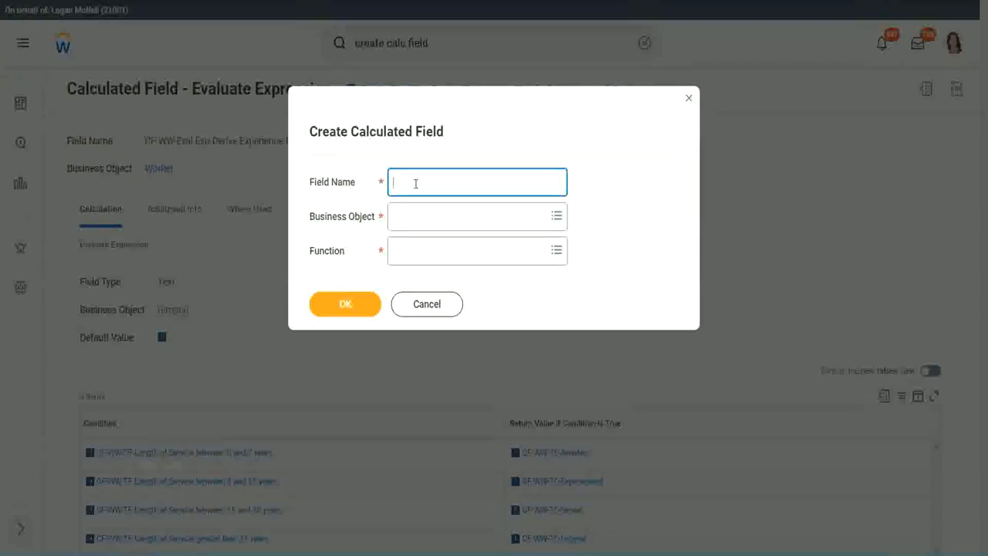
{"action": "type", "text": "CF-WW-LRB-"}
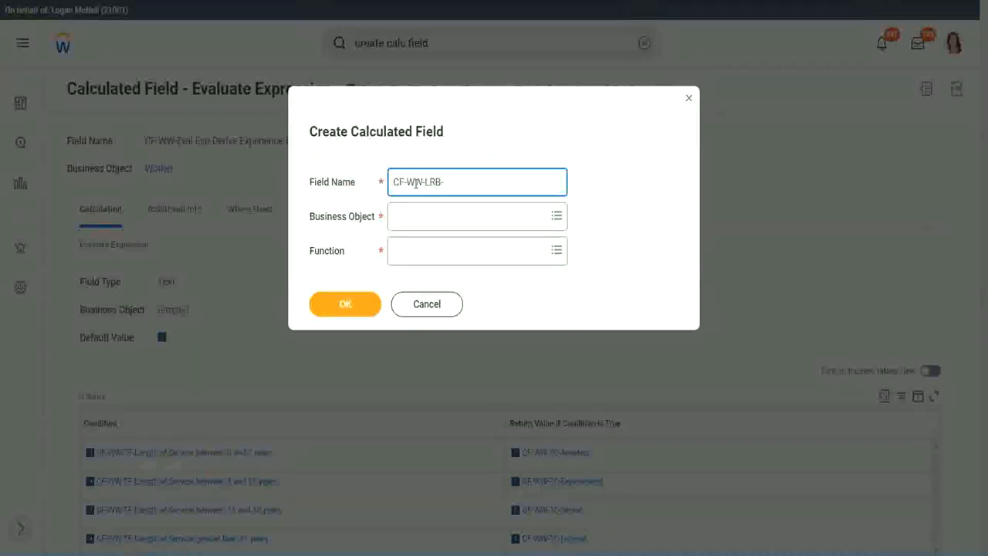
{"action": "type", "text": "Identify Expe"}
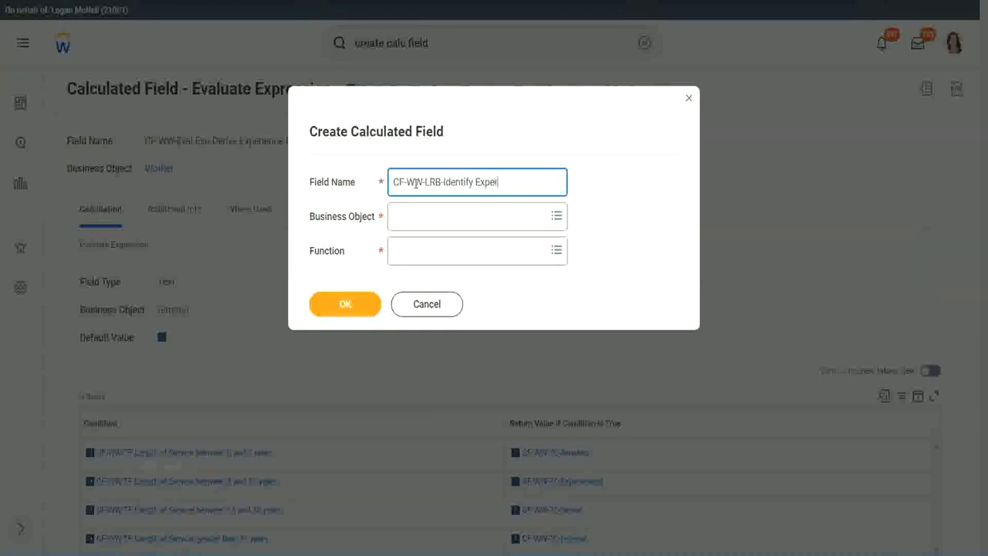
{"action": "type", "text": "rience"}
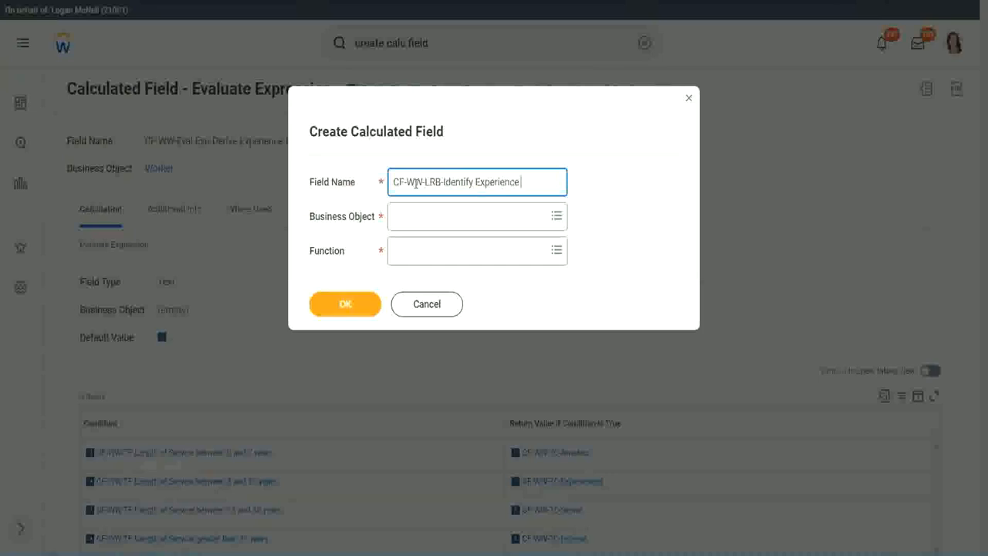
{"action": "type", "text": "Bands from years of Service"}
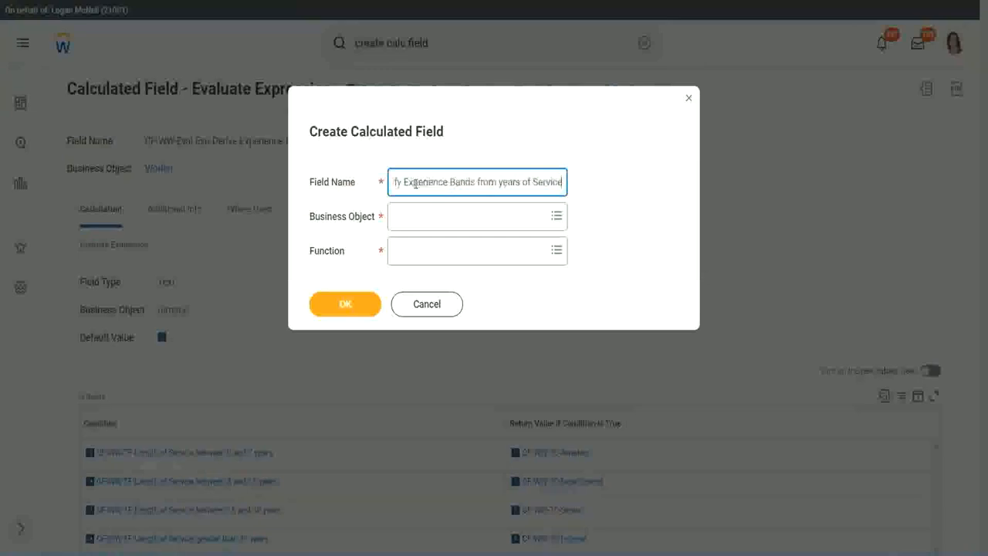
Choose Worker as the business object with the Lookup Range Band function and confirm
{"action": "left_click", "coordinate": [471, 216]}
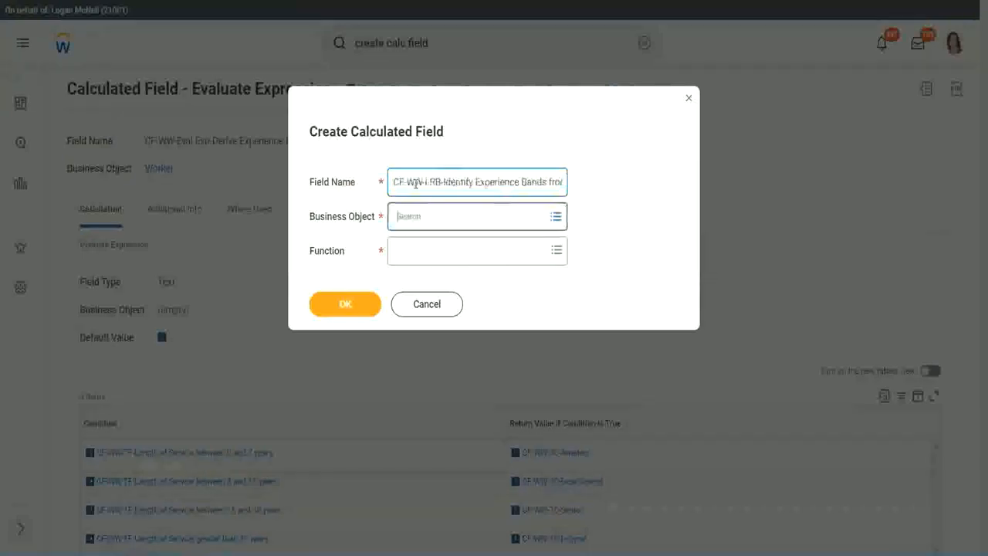
{"action": "type", "text": "worker"}
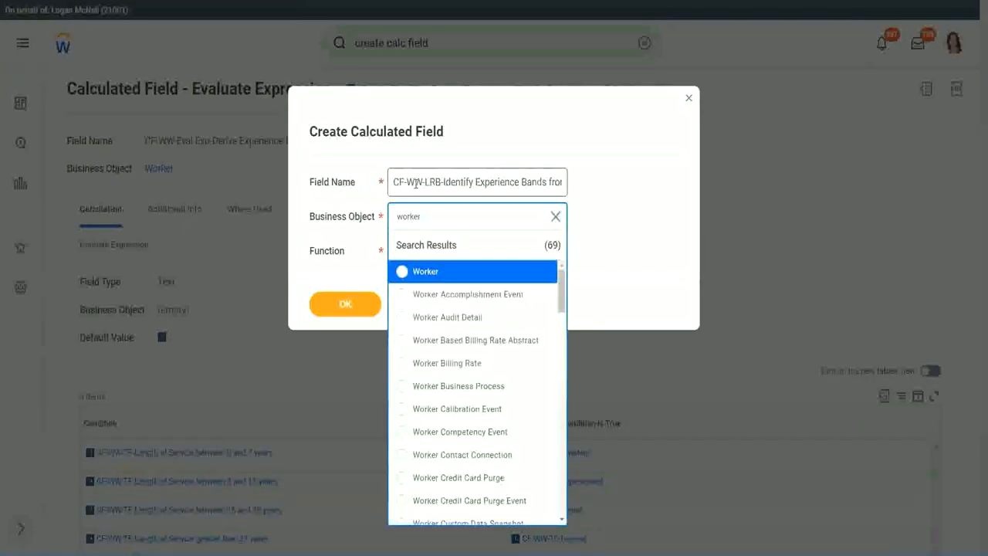
{"action": "left_click", "coordinate": [425, 271]}
{"action": "type", "text": "Lookup Range Band"}
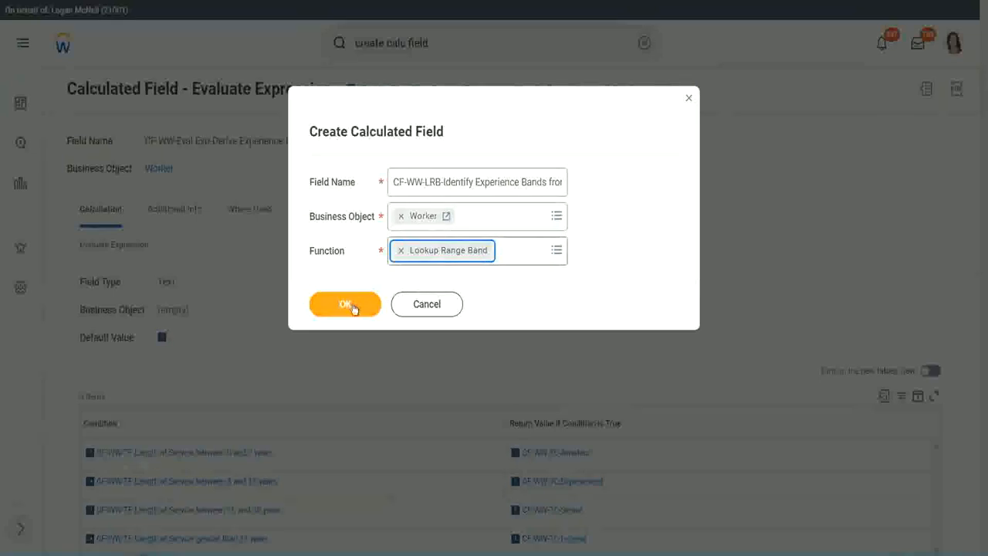
{"action": "left_click", "coordinate": [345, 304]}
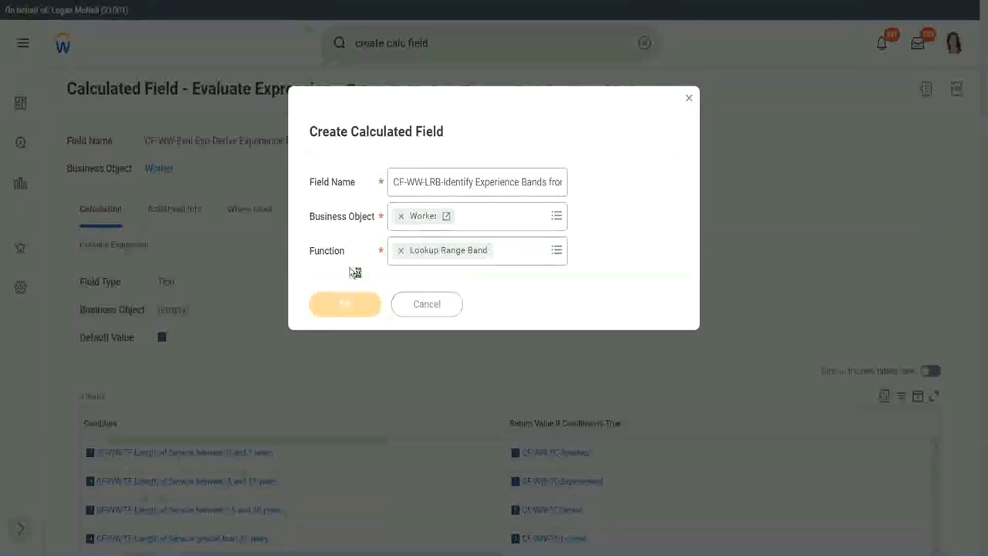
Confirm creation so the Lookup Range Band definition page loads
{"action": "left_click", "coordinate": [345, 303]}
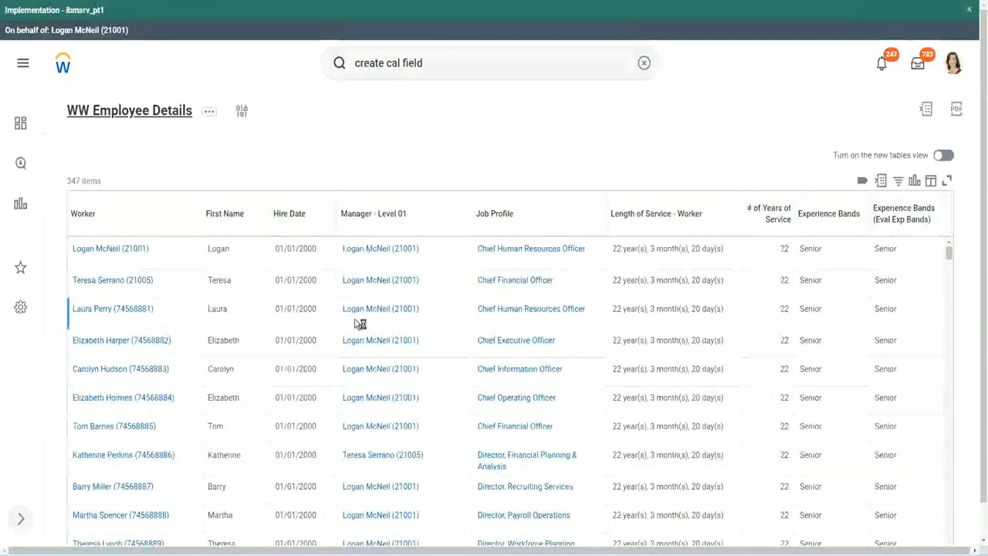
{"action": "mouse_move", "coordinate": [334, 310]}
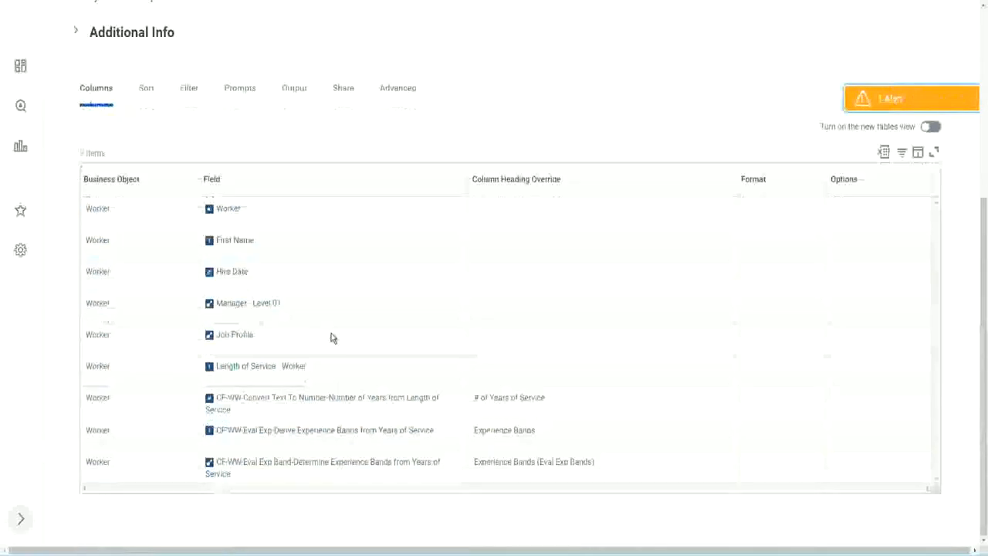
{"action": "right_click", "coordinate": [326, 401]}
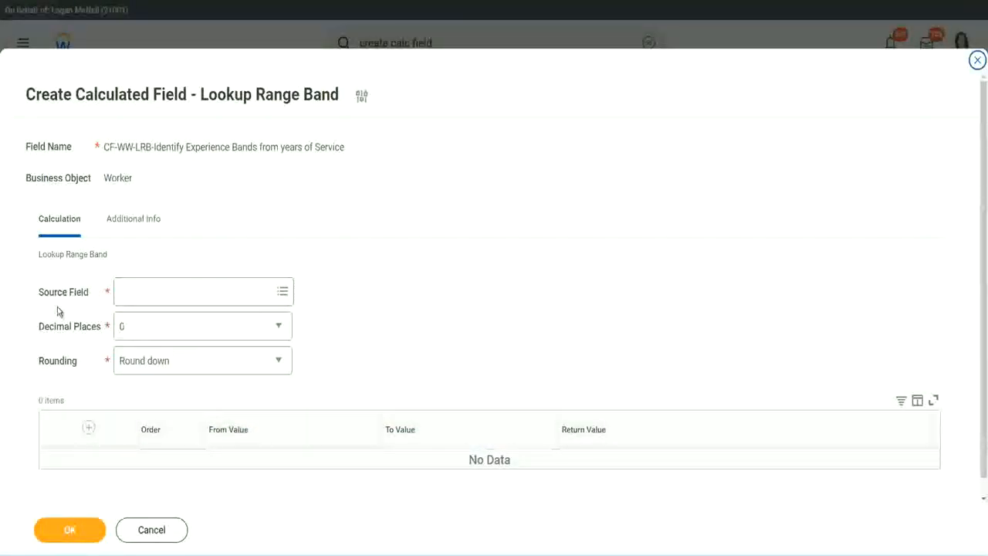
{"action": "mouse_move", "coordinate": [76, 296]}
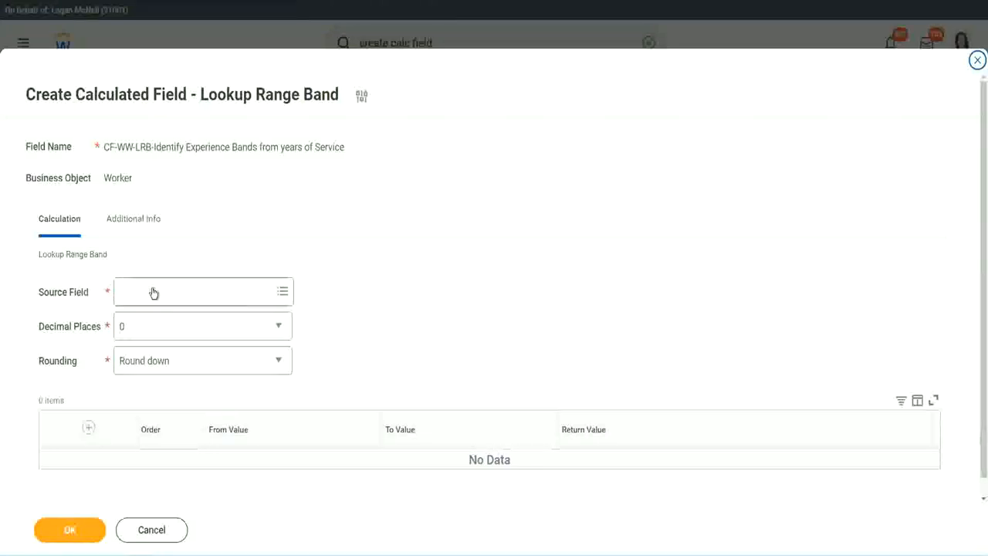
Set the source field to CF-WW-Convert Text To Number-Number of Years from Length of Service
{"action": "left_click", "coordinate": [203, 291]}
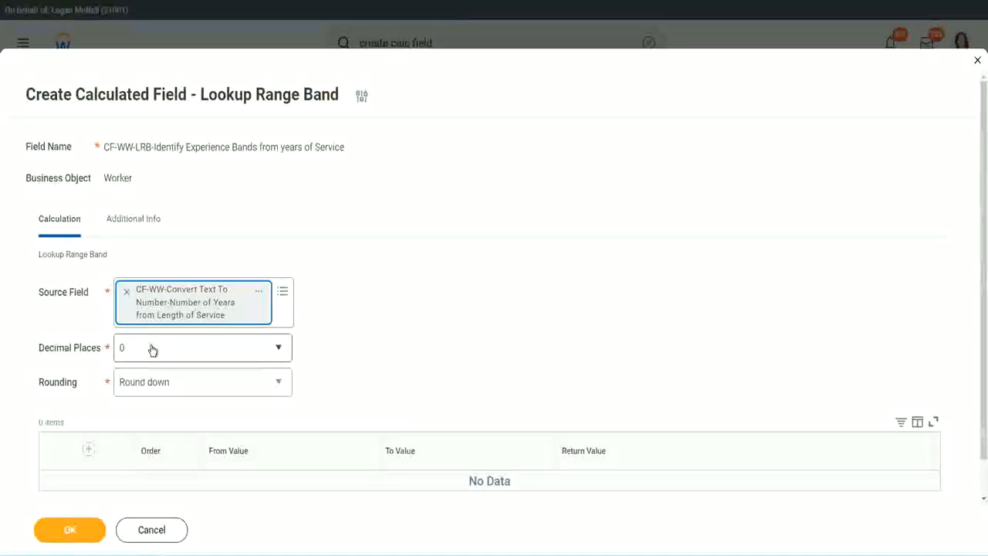
{"action": "mouse_move", "coordinate": [193, 362]}
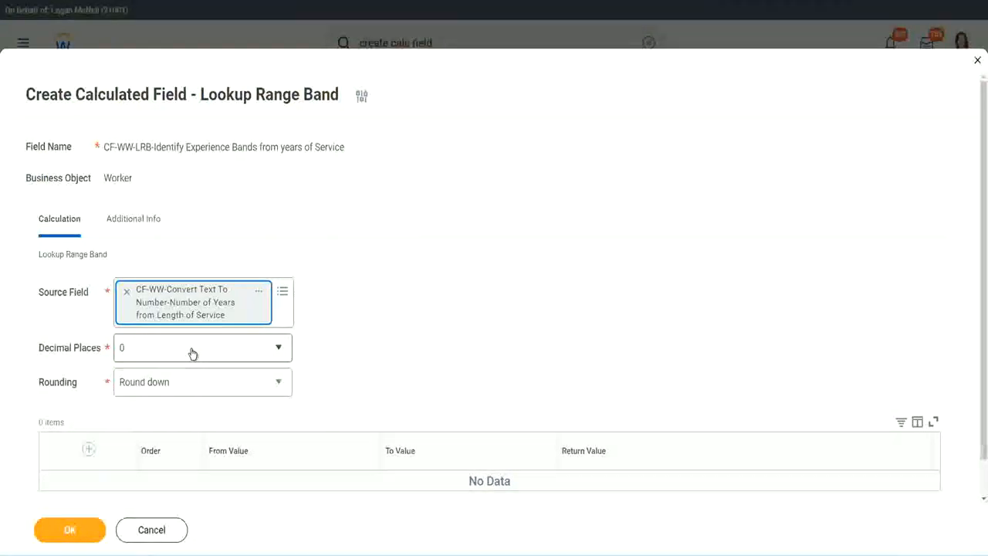
{"action": "left_click", "coordinate": [202, 348]}
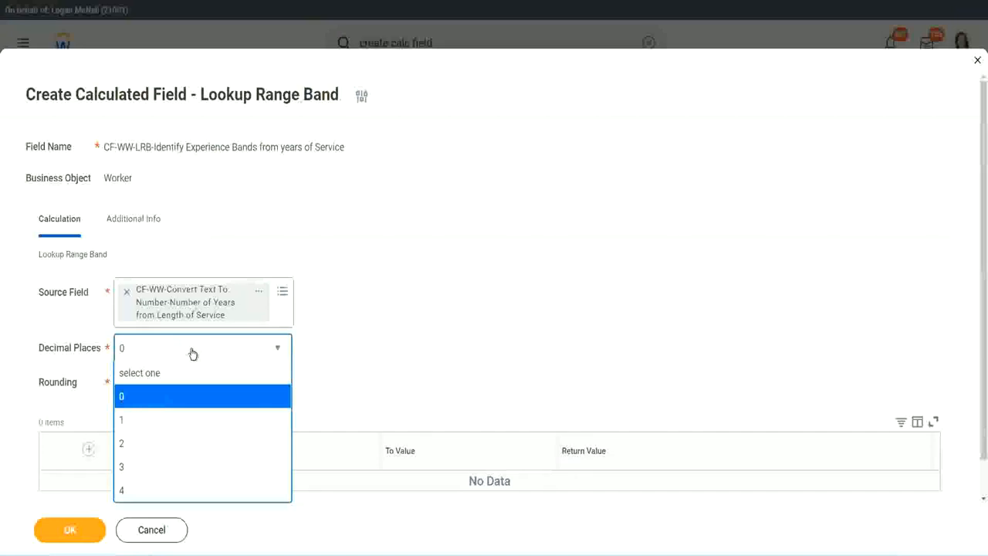
{"action": "mouse_move", "coordinate": [386, 344]}
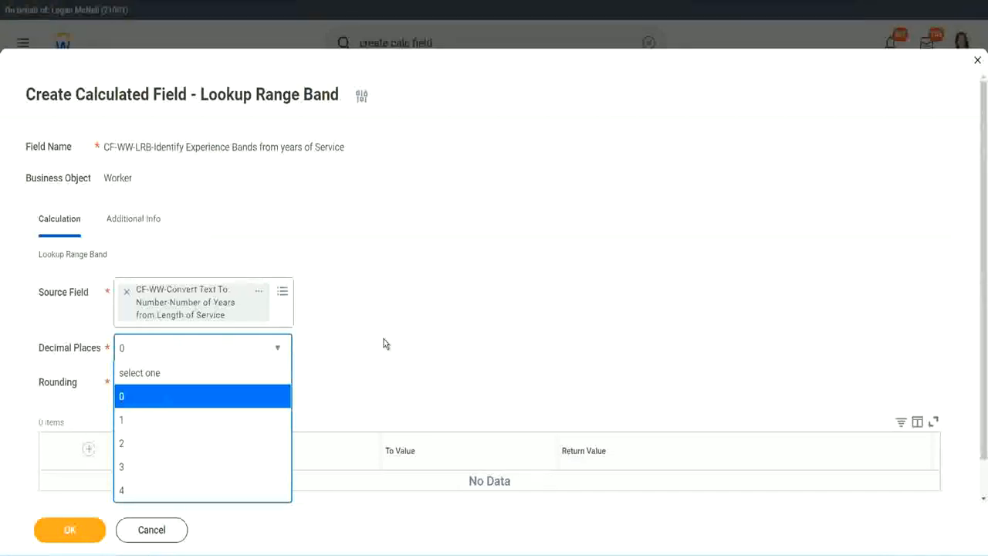
Set Decimal Places to 0 and change rounding from Round Down to Round
{"action": "left_click", "coordinate": [121, 396]}
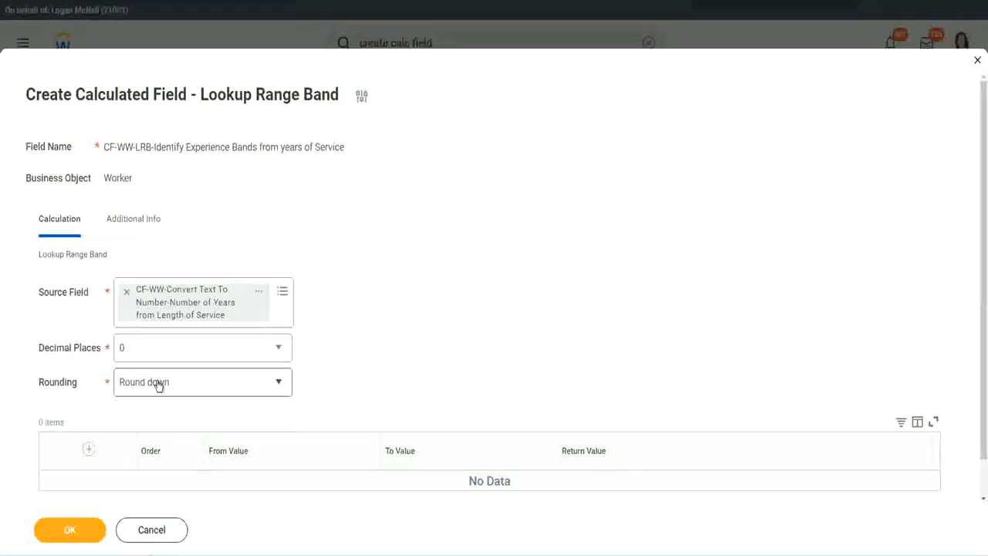
{"action": "left_click", "coordinate": [202, 381]}
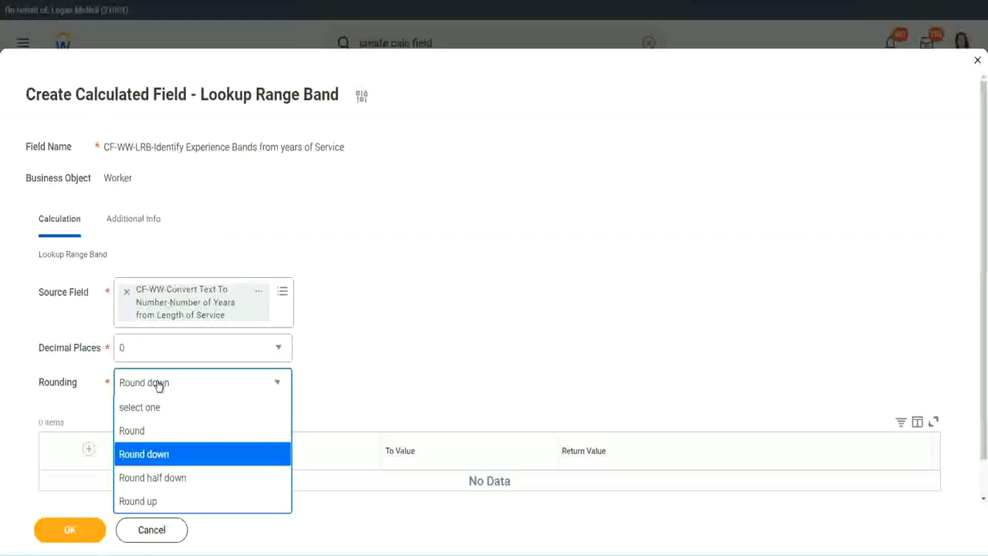
{"action": "mouse_move", "coordinate": [348, 348]}
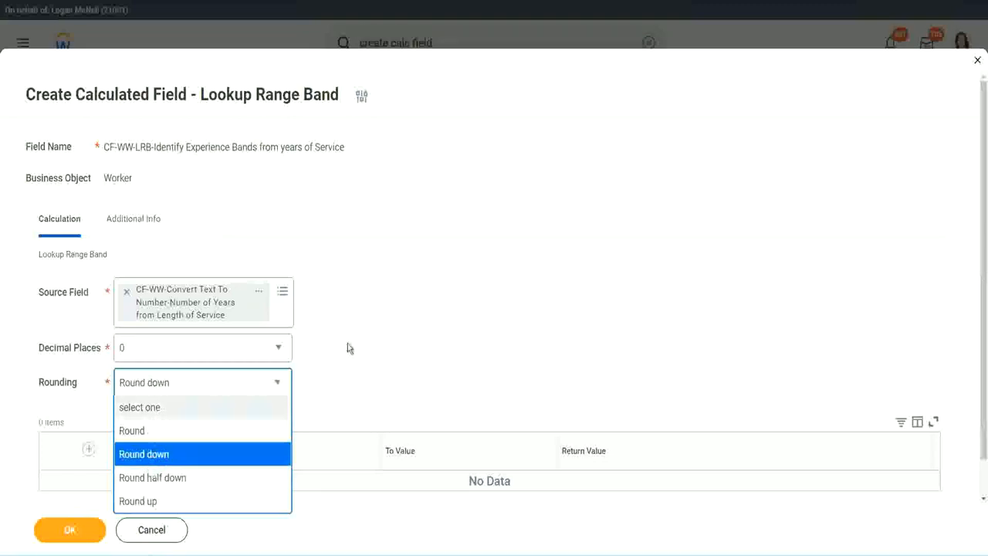
{"action": "mouse_move", "coordinate": [371, 341]}
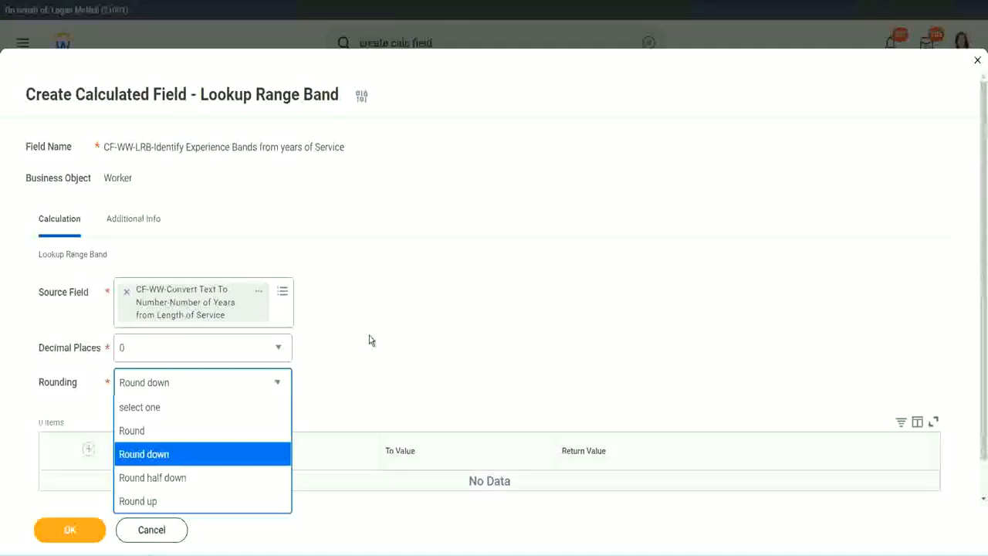
{"action": "left_click", "coordinate": [144, 454]}
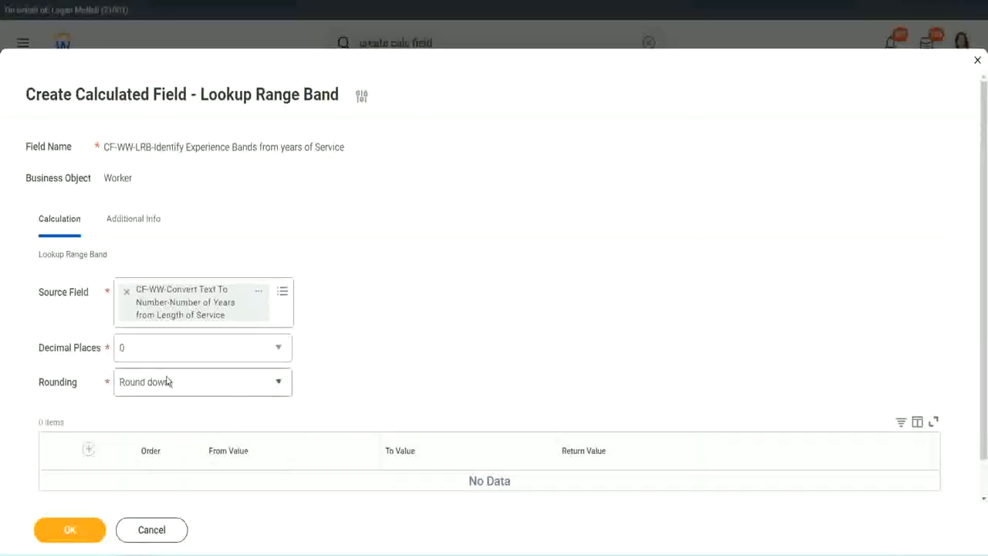
{"action": "left_click", "coordinate": [200, 382]}
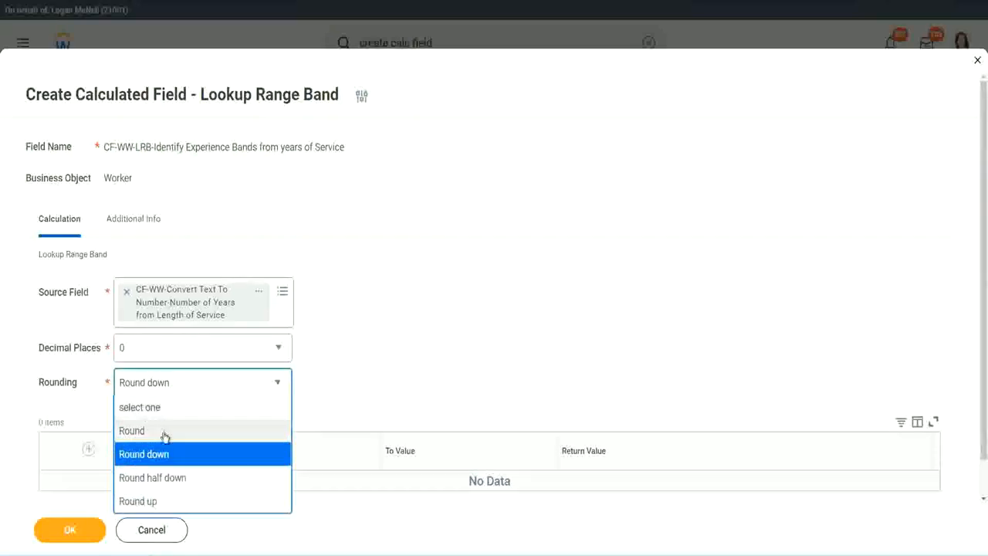
{"action": "left_click", "coordinate": [131, 430]}
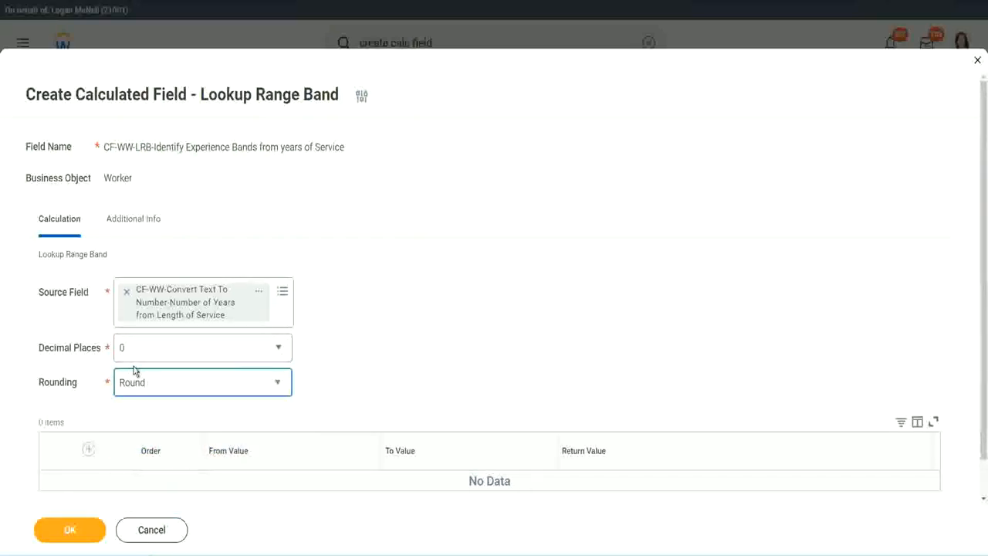
{"action": "mouse_move", "coordinate": [171, 340]}
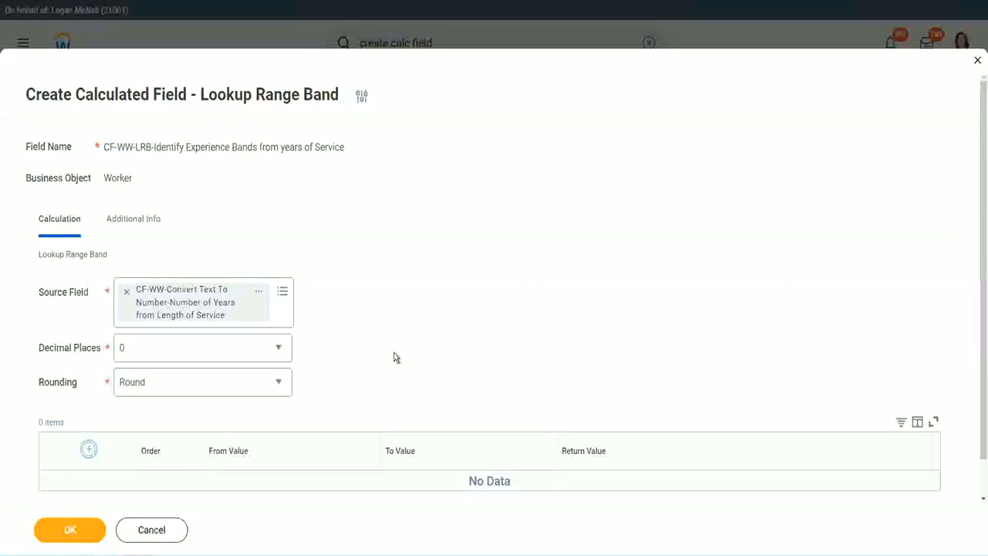
Add the first range band: 0 to 7 years returns Amateur
{"action": "left_click", "coordinate": [88, 449]}
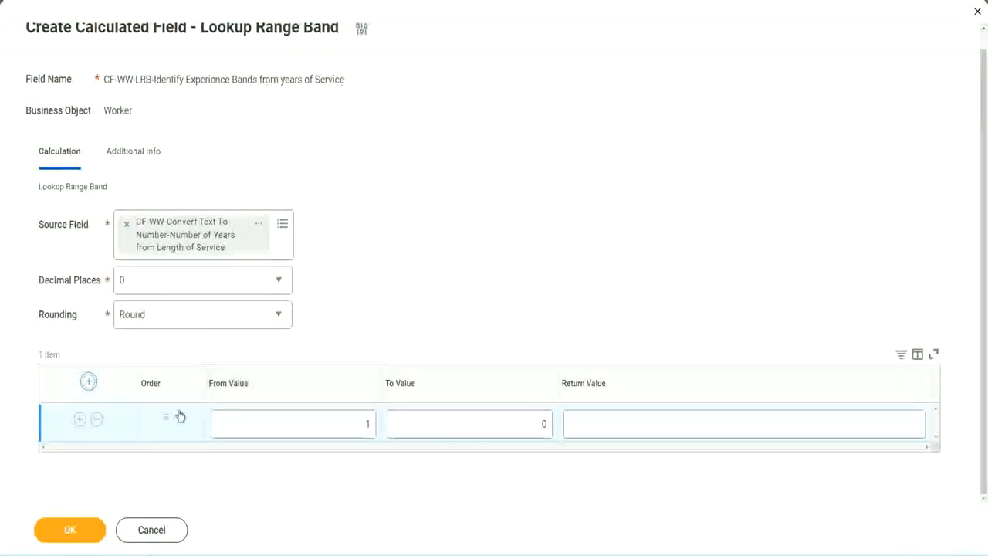
{"action": "left_click", "coordinate": [293, 423]}
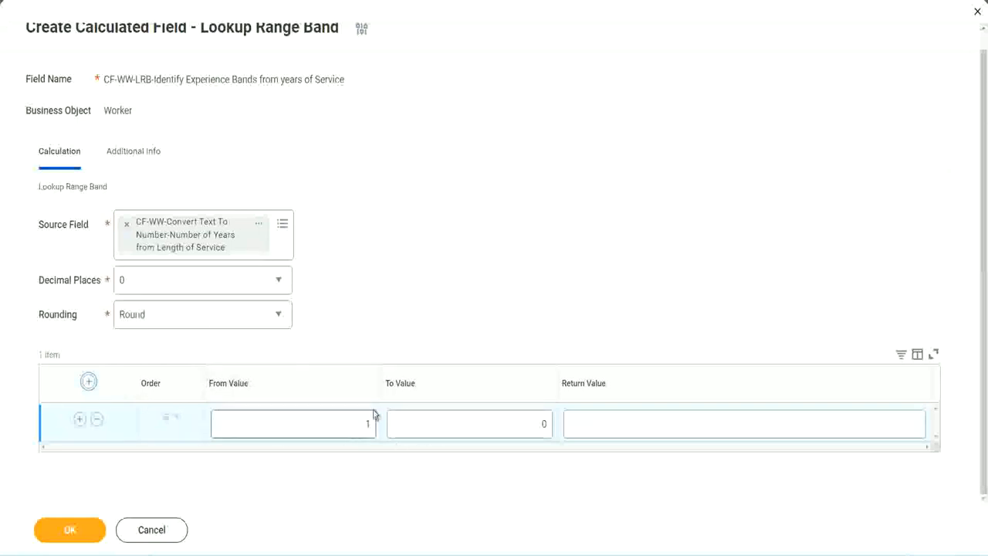
{"action": "mouse_move", "coordinate": [484, 315]}
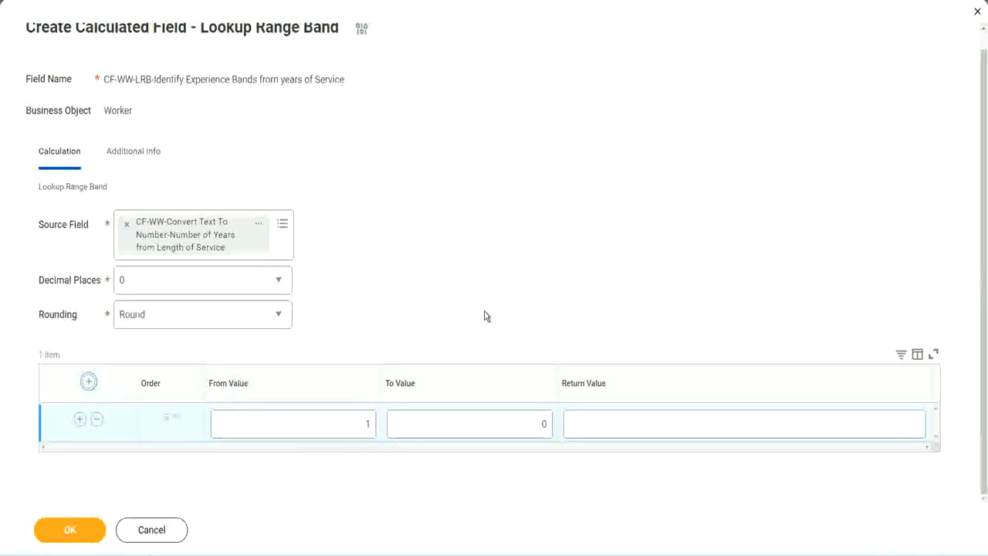
{"action": "left_click", "coordinate": [294, 423]}
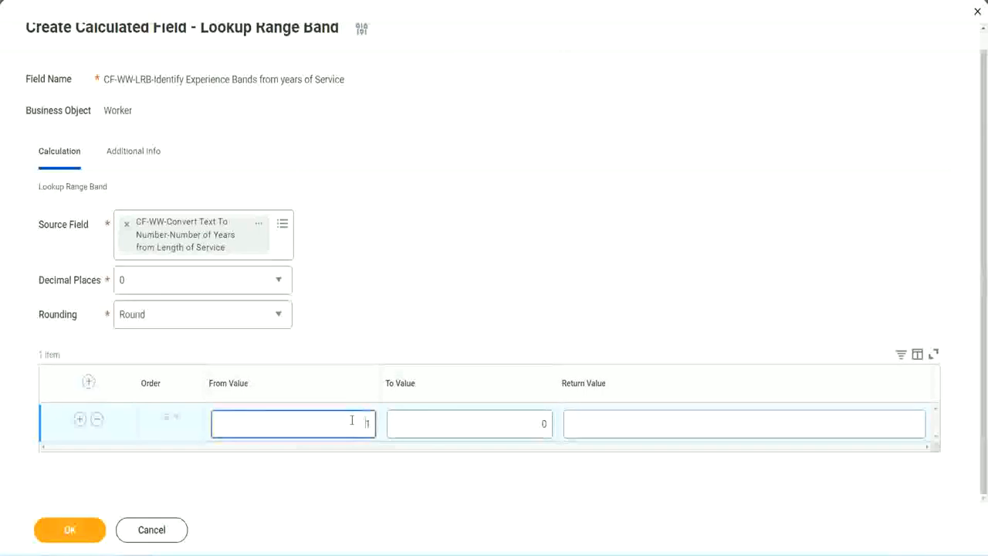
{"action": "left_click", "coordinate": [470, 423]}
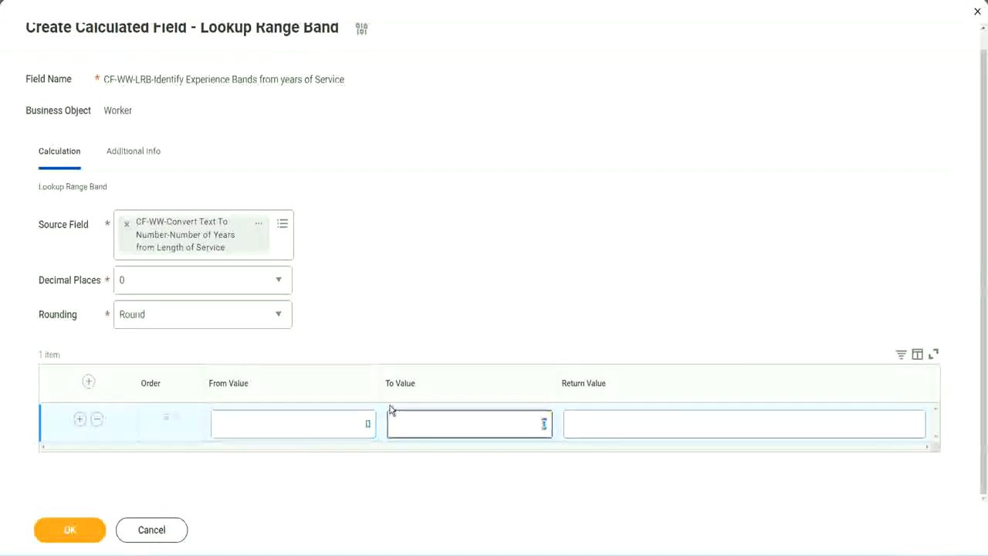
{"action": "type", "text": "7"}
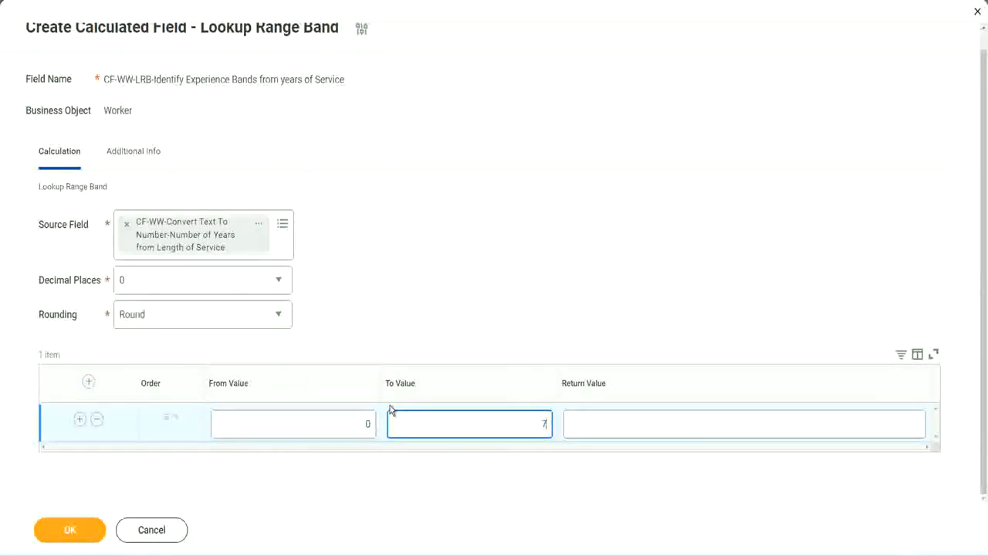
{"action": "left_click", "coordinate": [743, 423]}
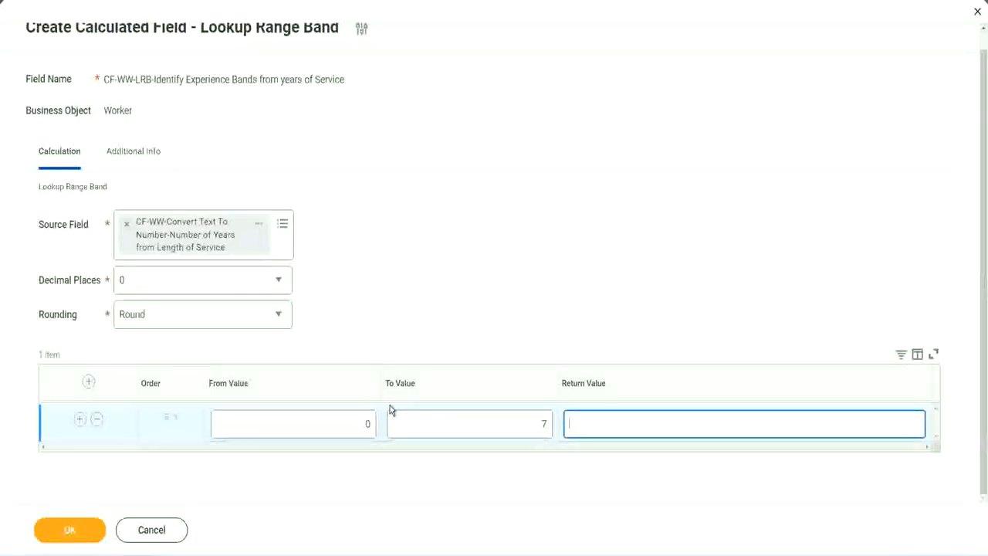
{"action": "type", "text": "Amateur"}
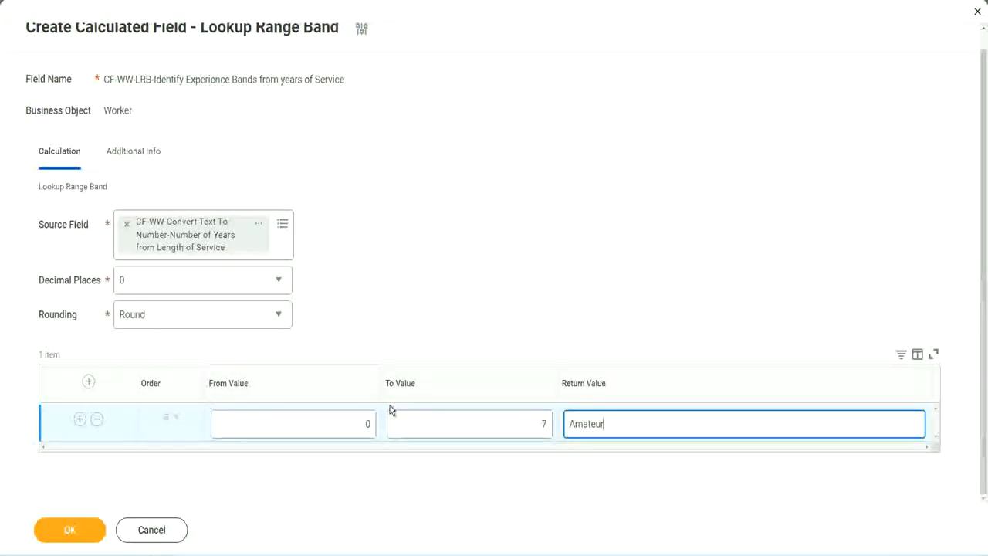
{"action": "left_click", "coordinate": [293, 423]}
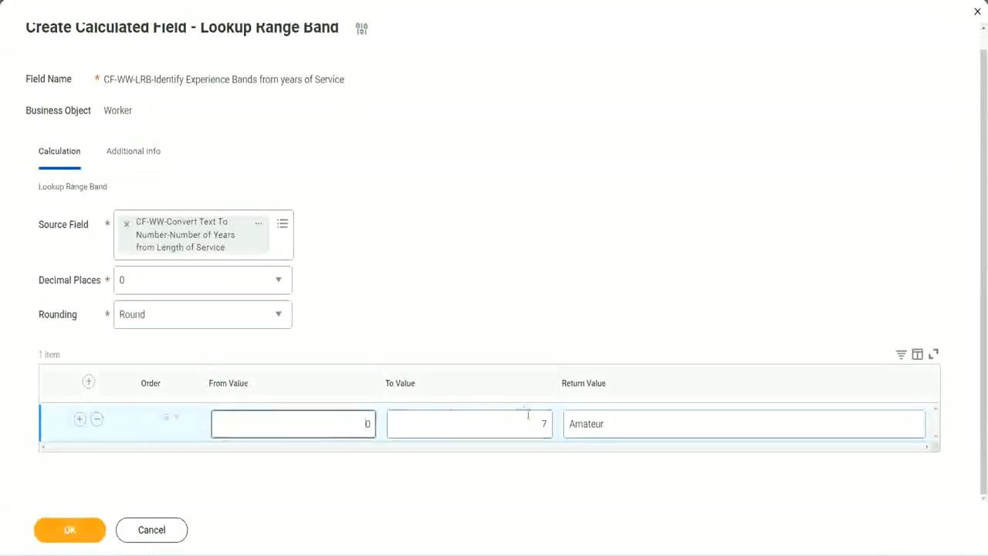
{"action": "left_click", "coordinate": [469, 423]}
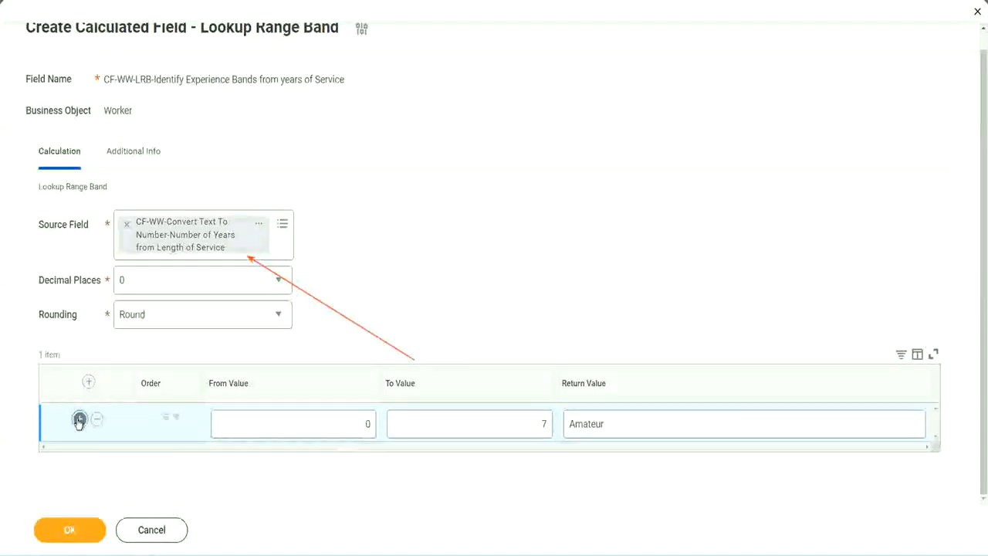
Add the second band: 8 to 15 years returns Experienced
{"action": "left_click", "coordinate": [80, 419]}
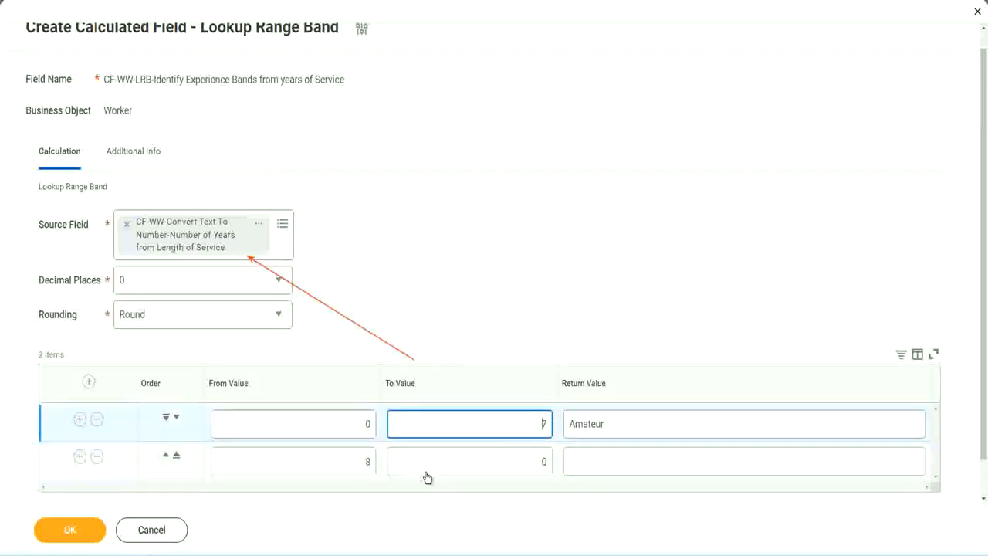
{"action": "left_click", "coordinate": [294, 461]}
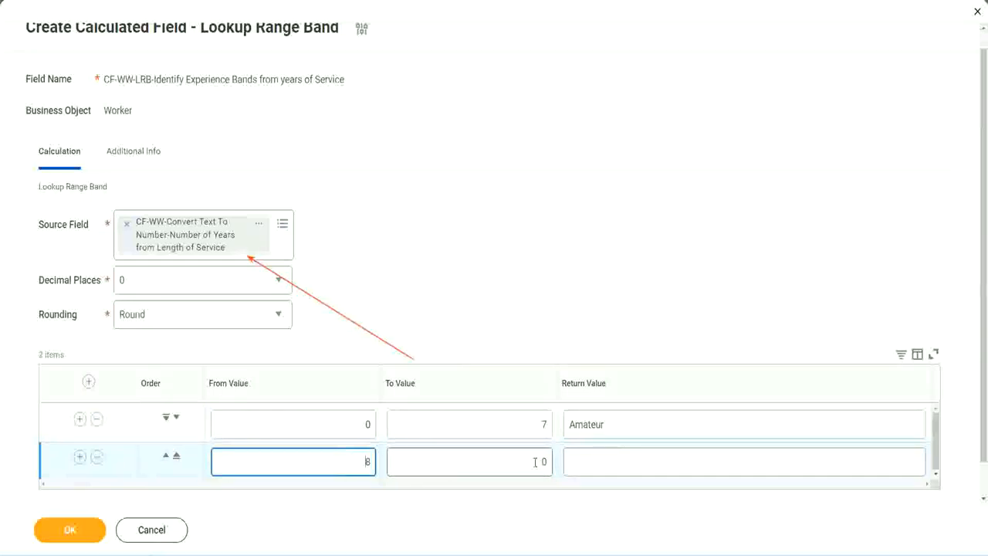
{"action": "left_click", "coordinate": [470, 461]}
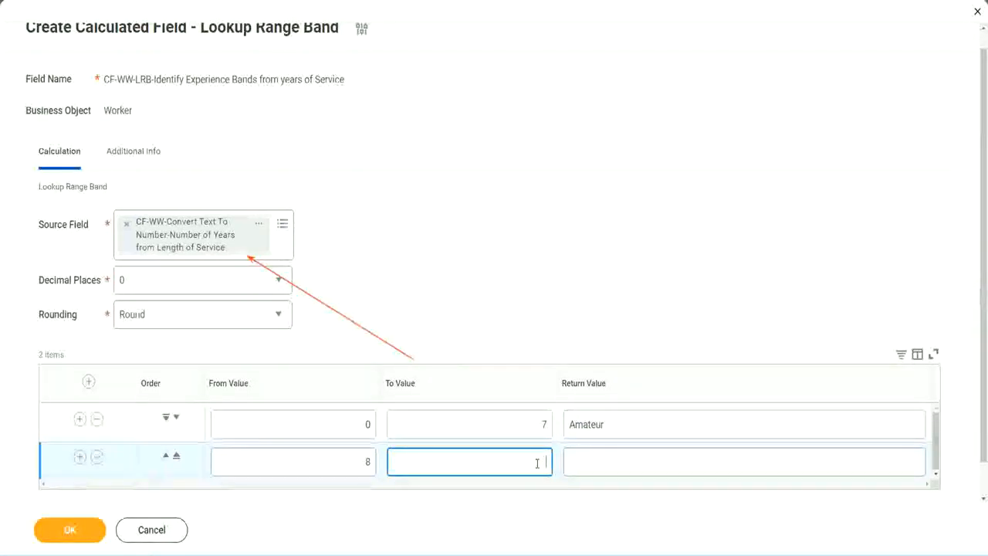
{"action": "type", "text": "15"}
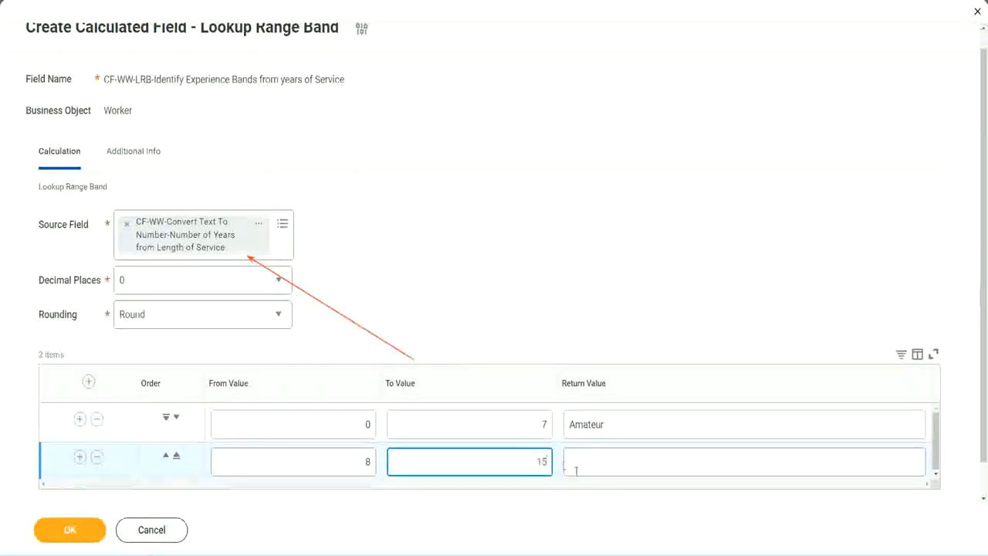
{"action": "left_click", "coordinate": [744, 461]}
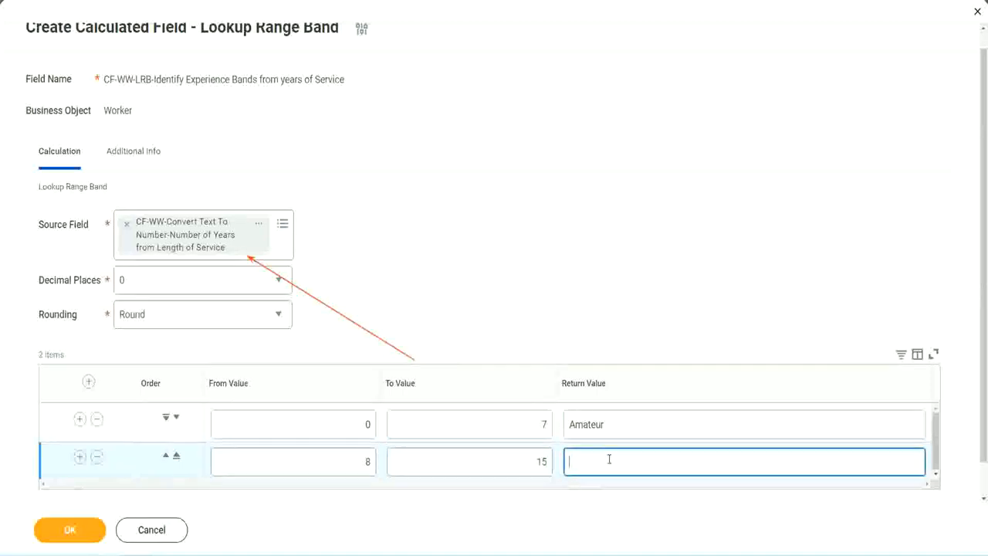
{"action": "type", "text": "Experienced"}
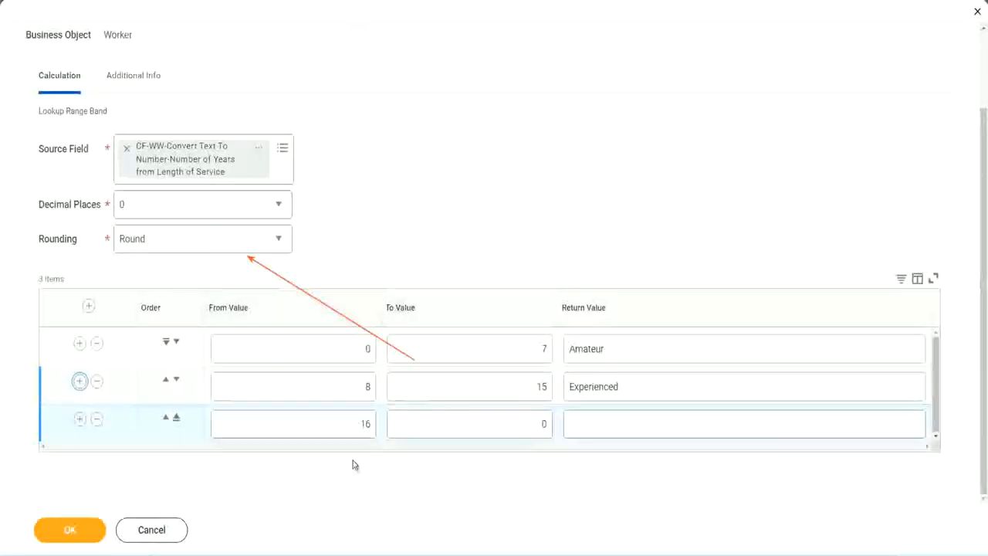
Add the third band: 16 to 30 years returns Senior
{"action": "left_click", "coordinate": [470, 424]}
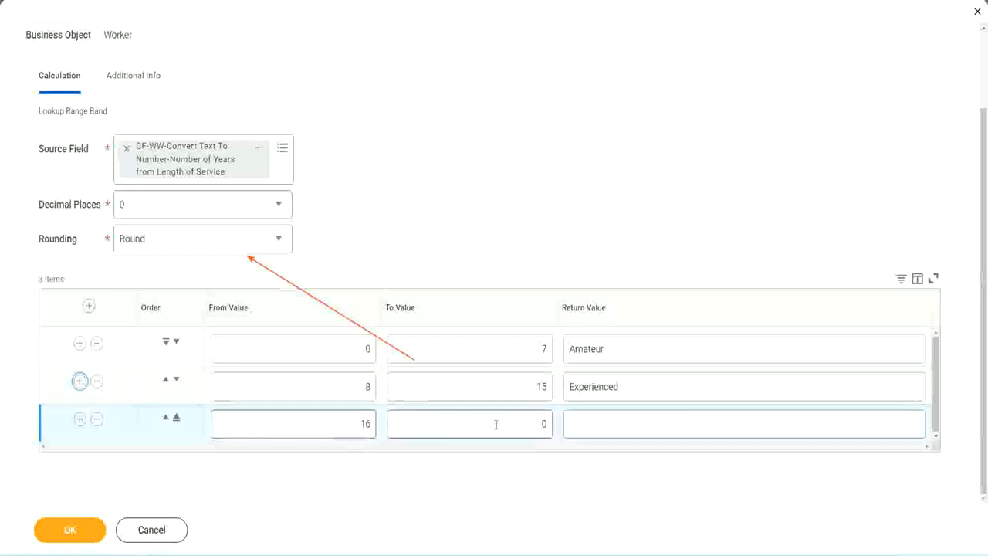
{"action": "left_click", "coordinate": [469, 423]}
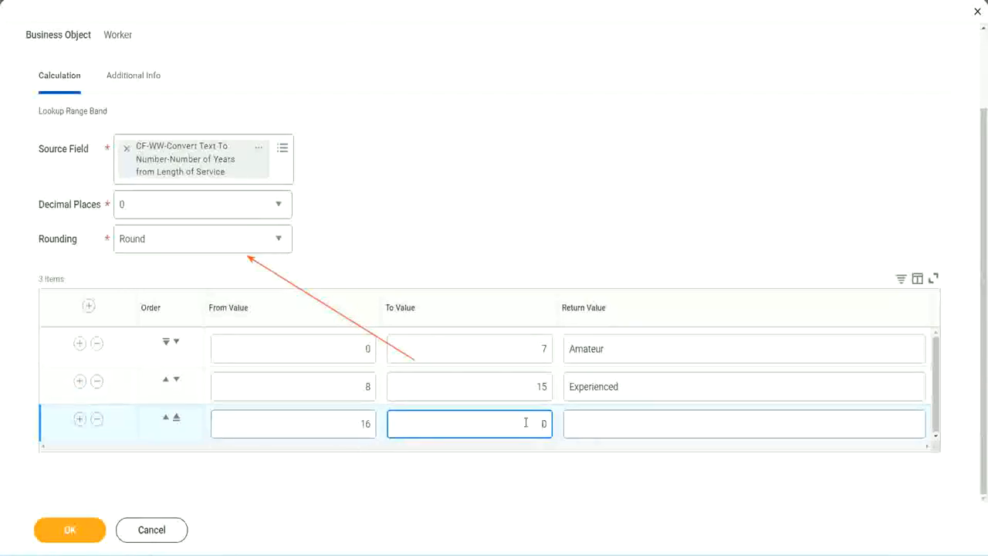
{"action": "type", "text": "30"}
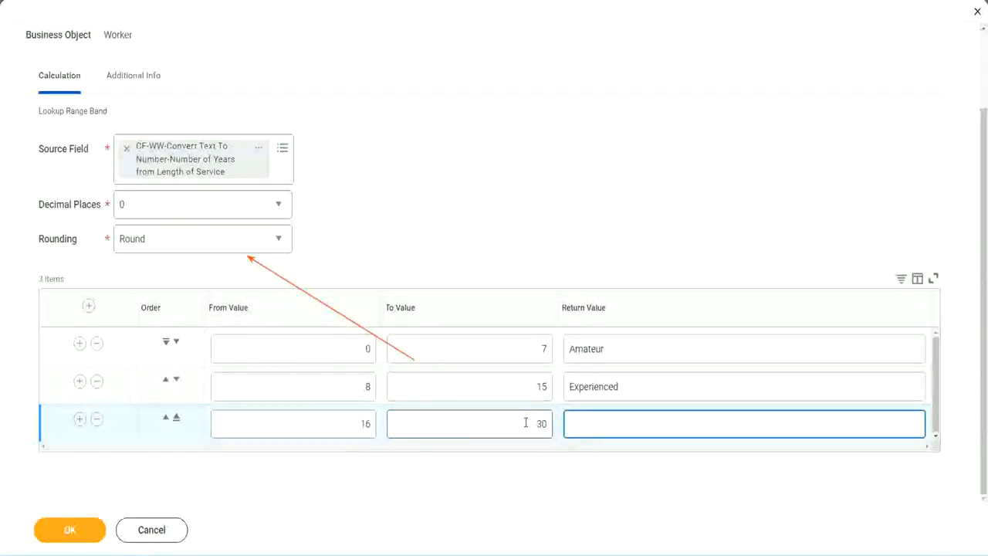
{"action": "type", "text": "Se"}
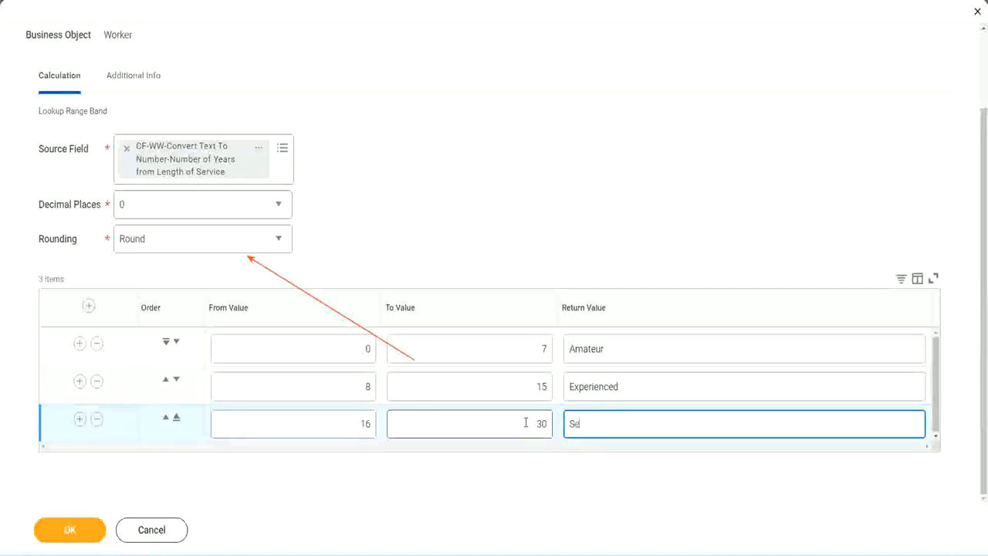
{"action": "type", "text": "Senior"}
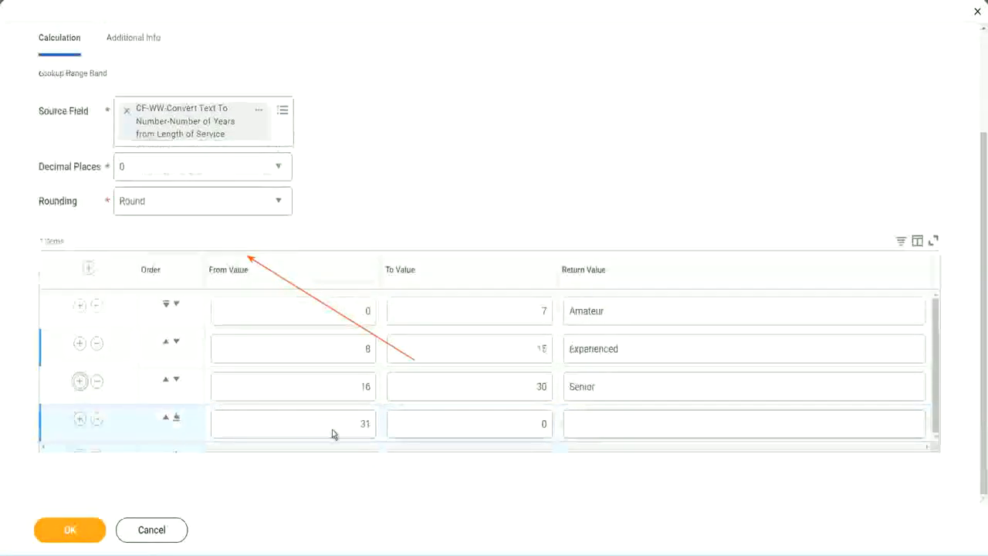
Complete the fourth band as 31 to 1000 years returning Legend and review the return values
{"action": "left_click", "coordinate": [294, 423]}
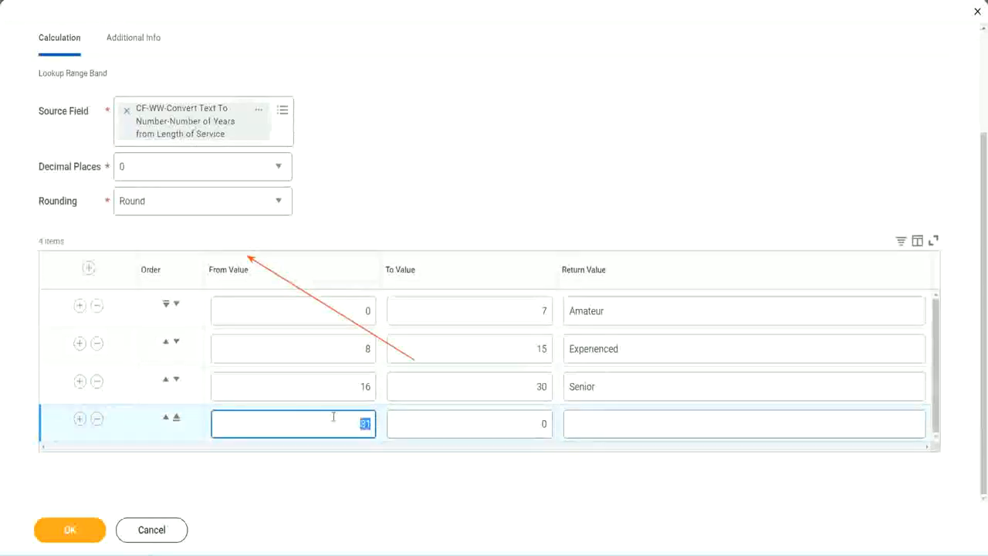
{"action": "left_click", "coordinate": [469, 423]}
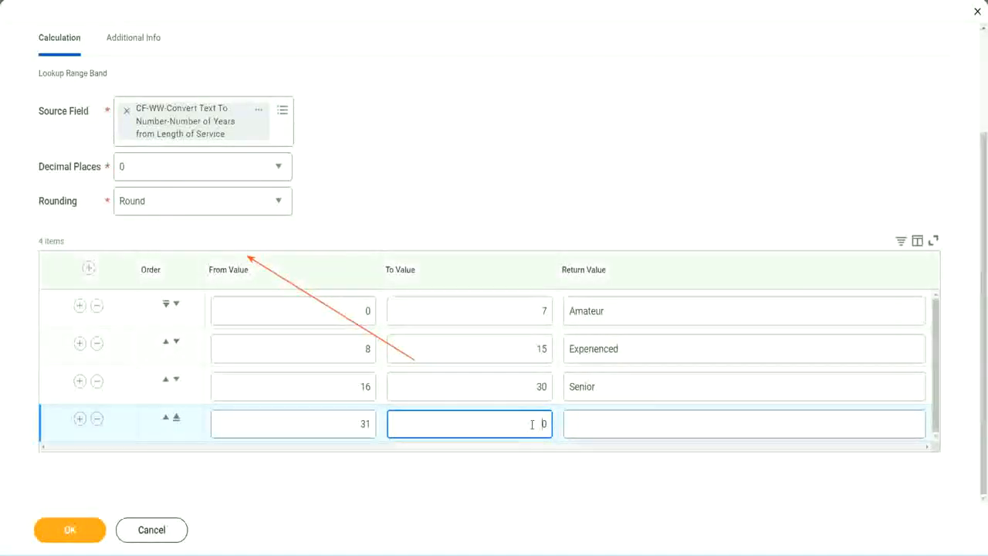
{"action": "type", "text": "1000"}
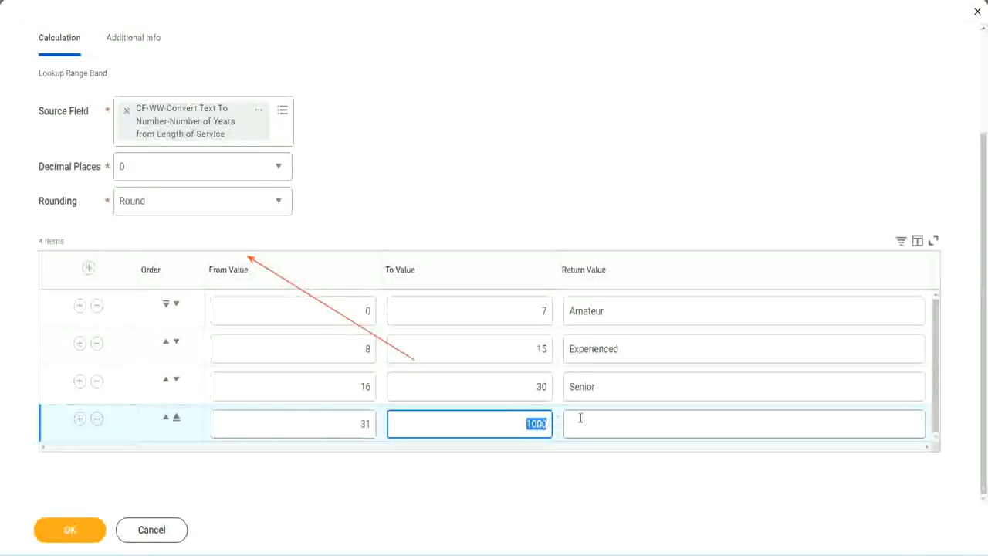
{"action": "left_click", "coordinate": [744, 423]}
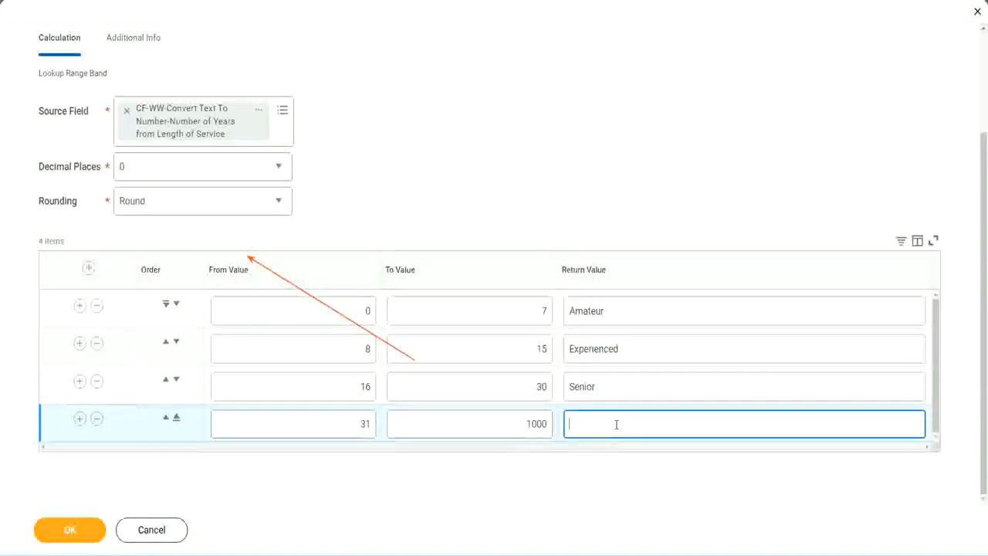
{"action": "type", "text": "Legend"}
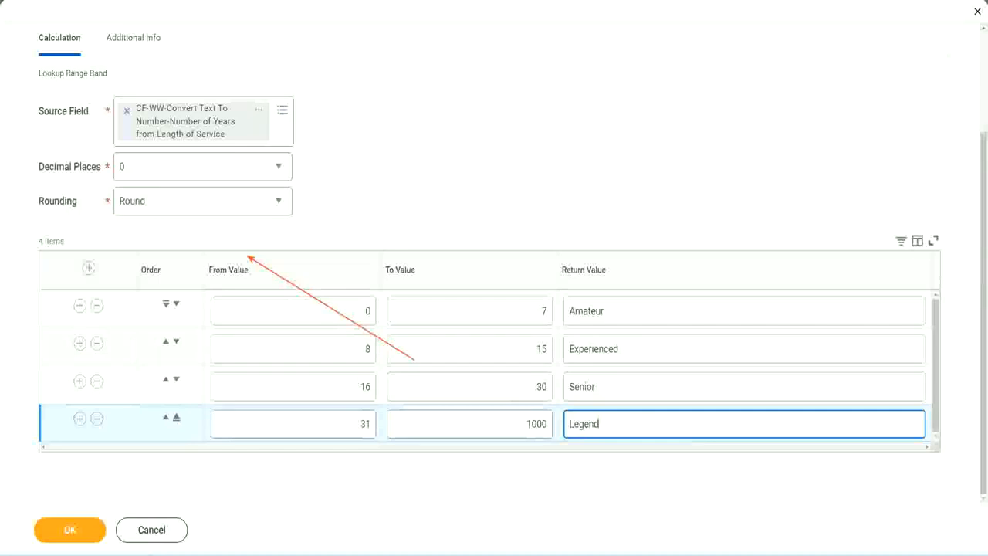
{"action": "mouse_move", "coordinate": [463, 174]}
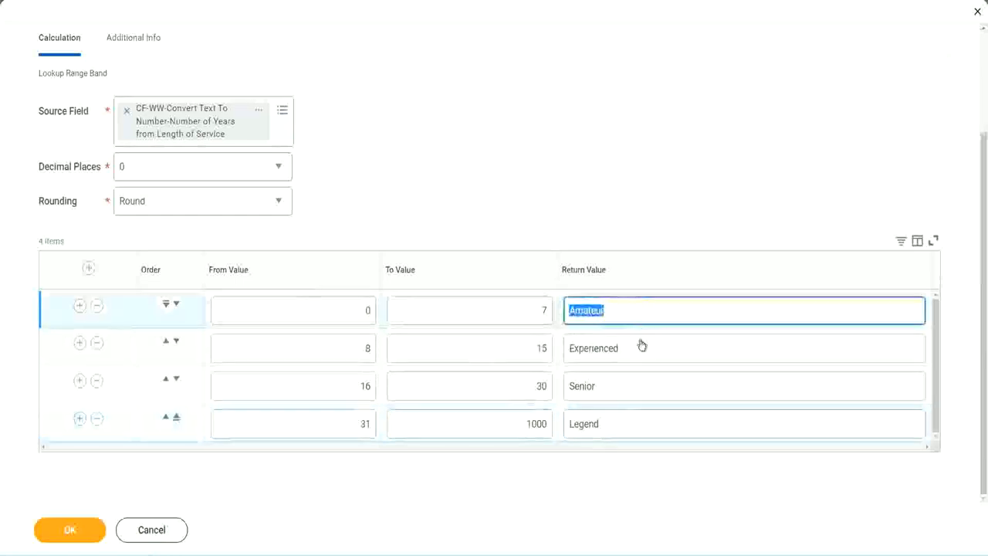
{"action": "left_click", "coordinate": [742, 424]}
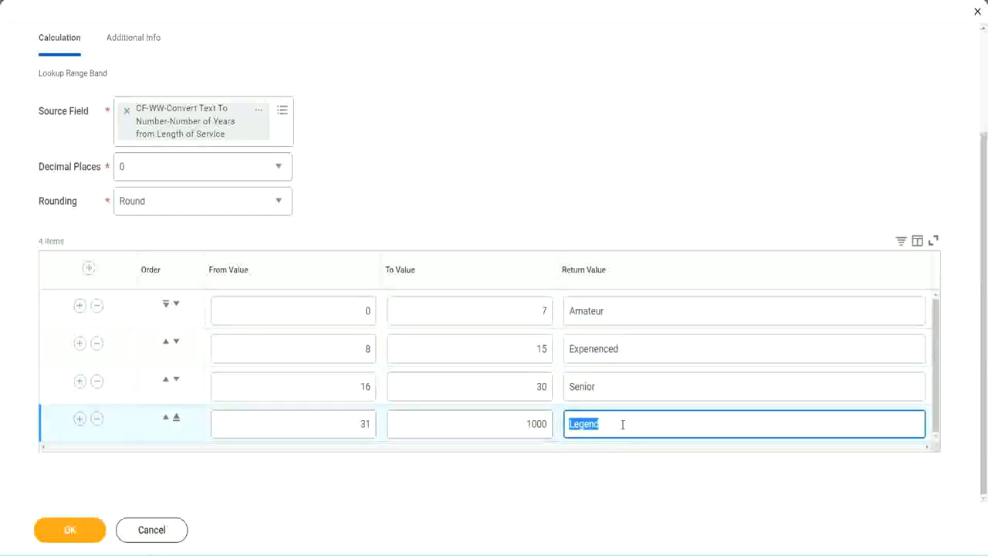
{"action": "mouse_move", "coordinate": [315, 315]}
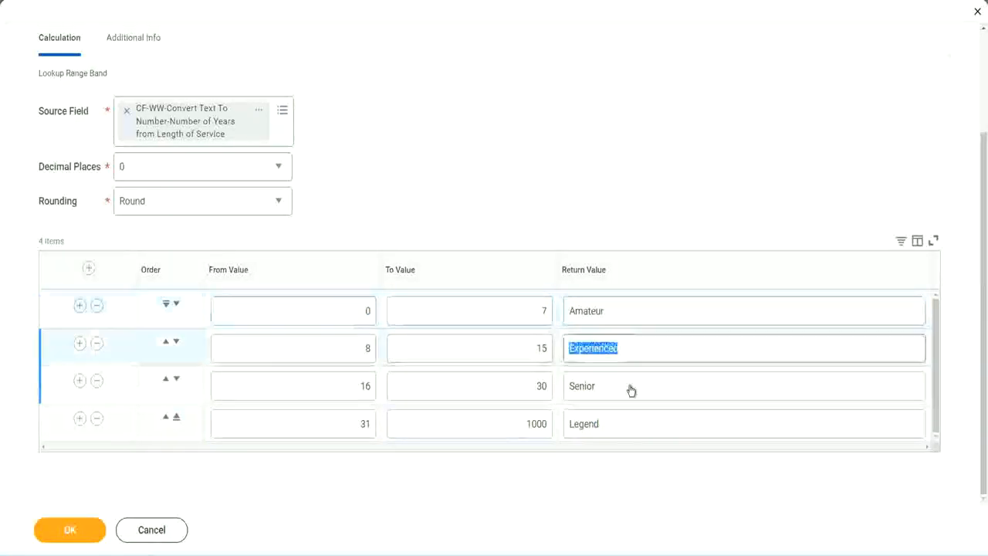
{"action": "left_click", "coordinate": [741, 423]}
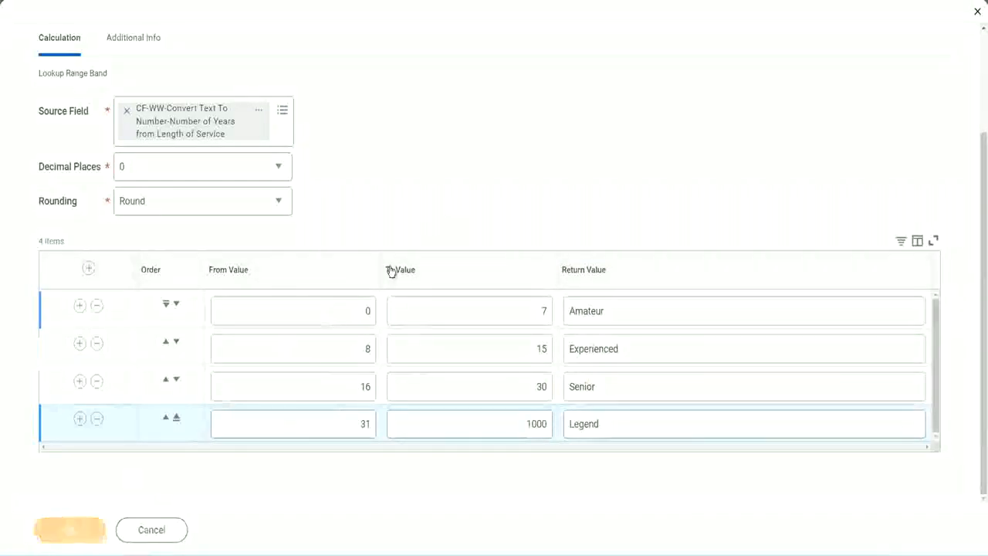
{"action": "mouse_move", "coordinate": [458, 138]}
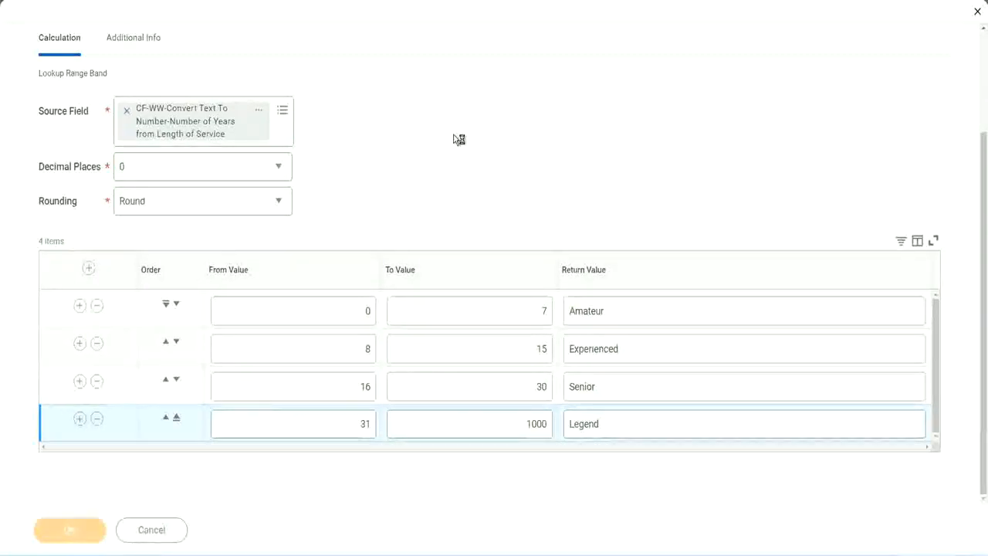
Save the calculated field and view its Save Confirmation page
{"action": "left_click", "coordinate": [69, 529]}
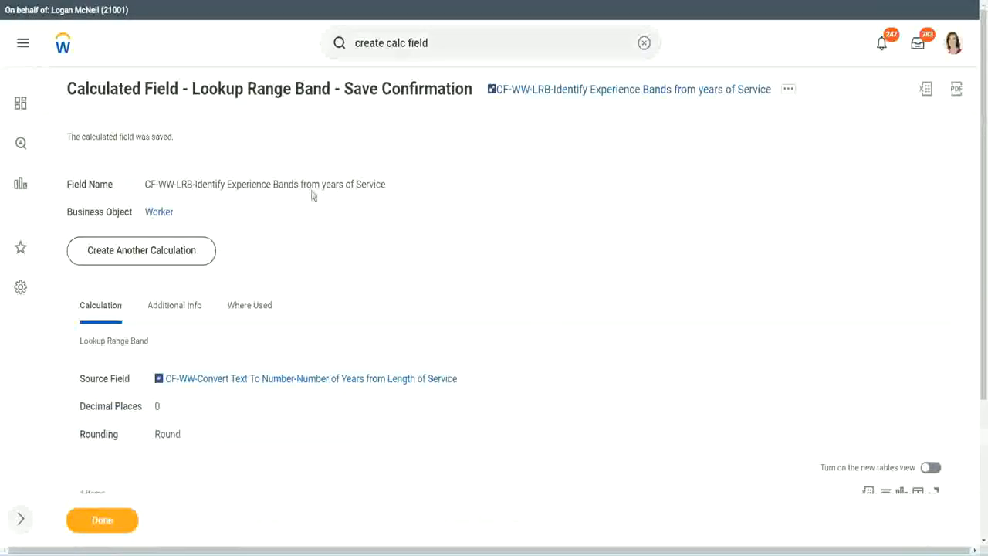
{"action": "left_click", "coordinate": [788, 89]}
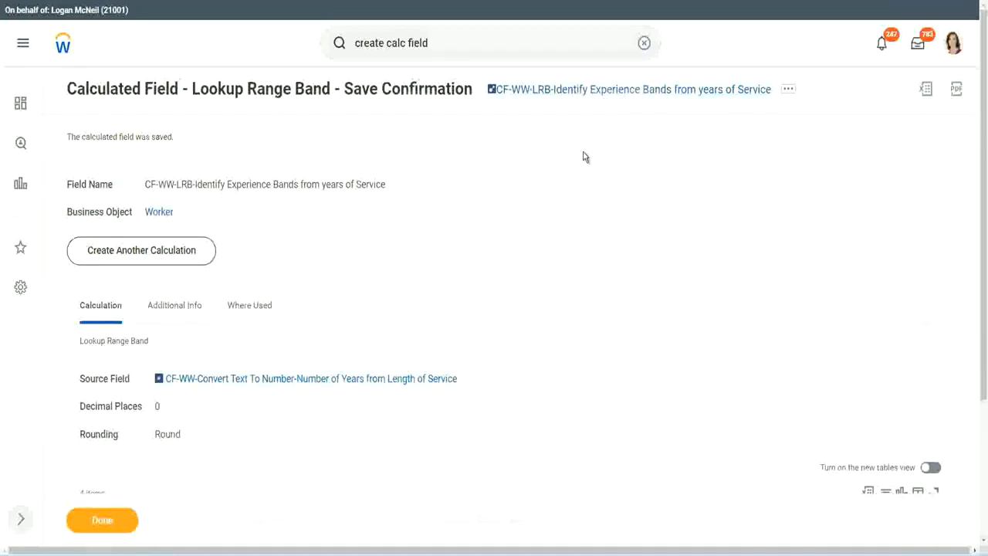
{"action": "mouse_move", "coordinate": [555, 128]}
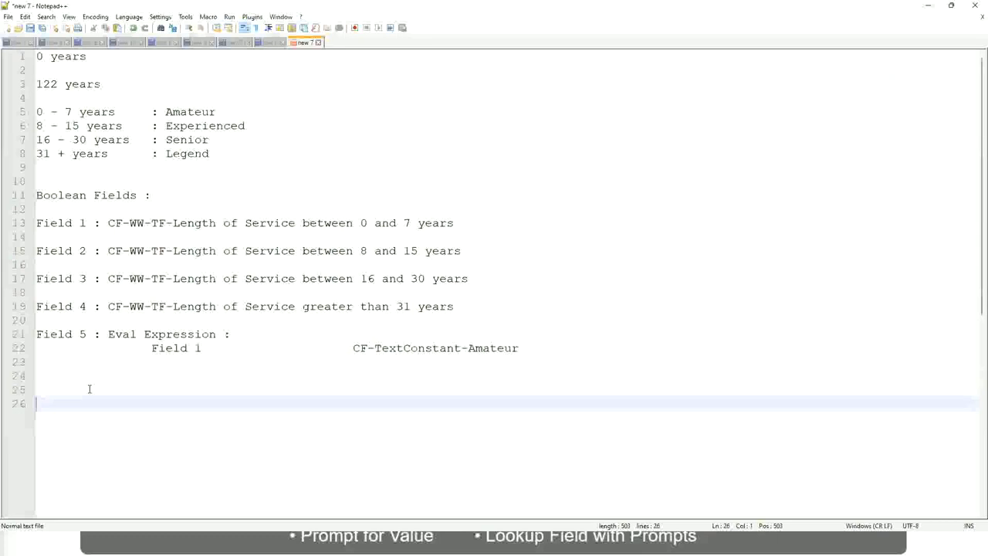
Note a salary range line of 10,000 USD to 1,000,000 USD below the field notes
{"action": "type", "text": "10,"}
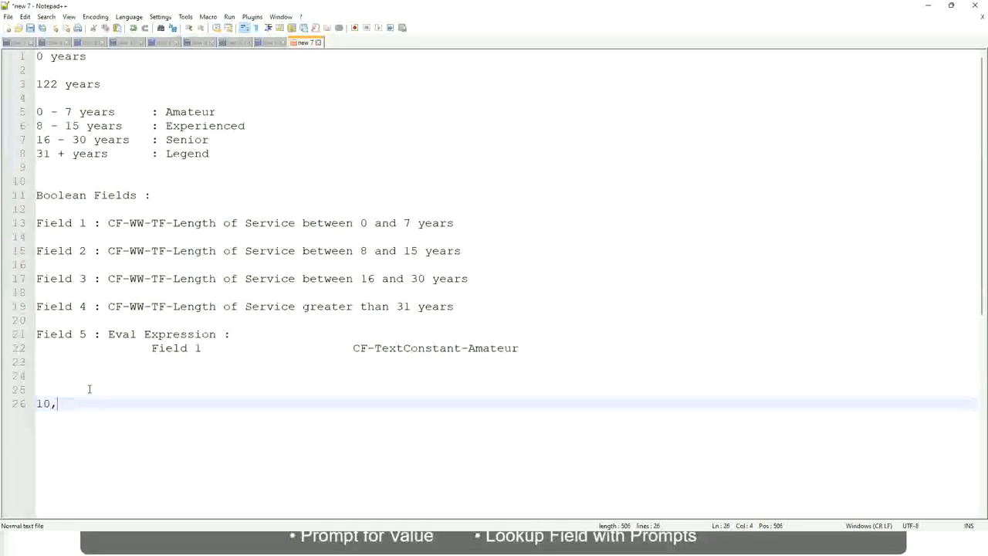
{"action": "type", "text": "00"}
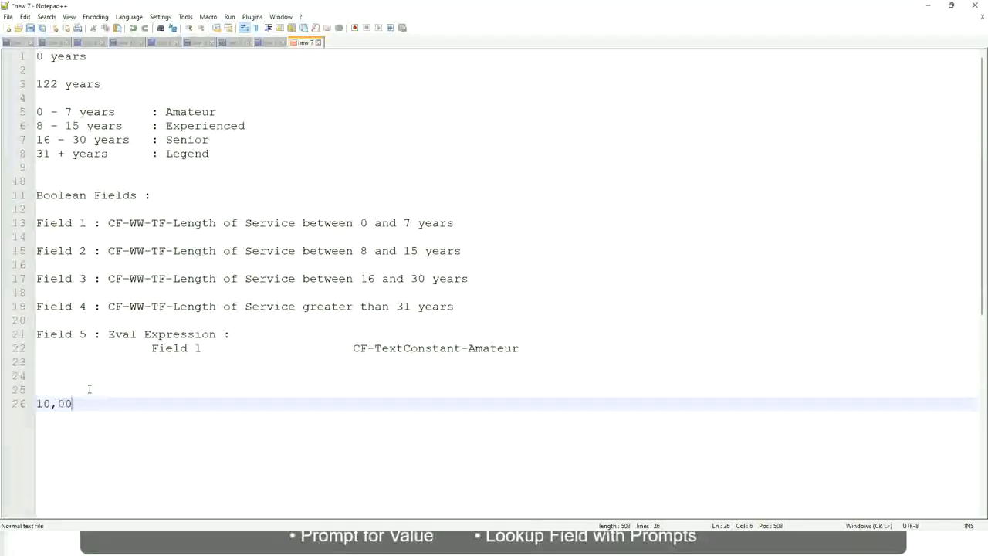
{"action": "type", "text": "0 USD"}
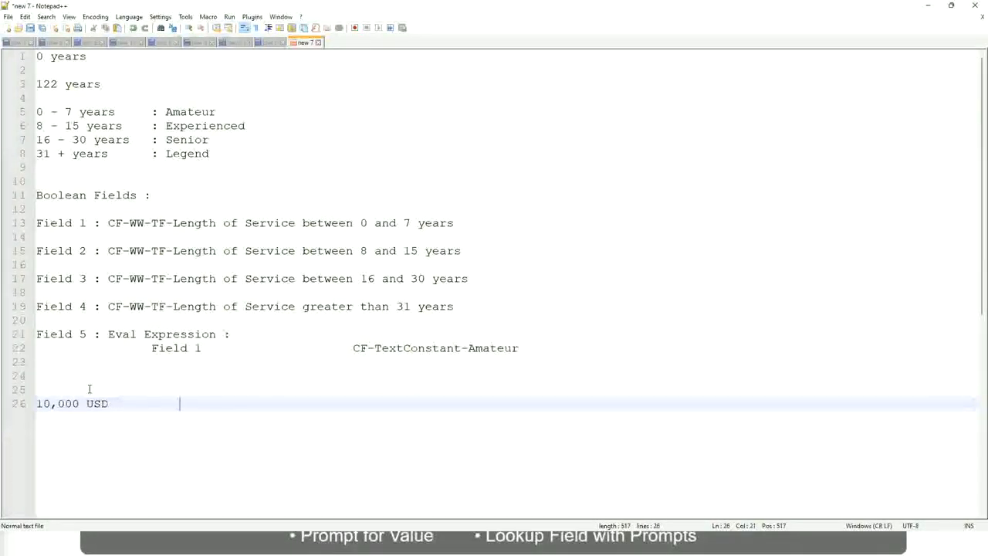
{"action": "type", "text": "1"}
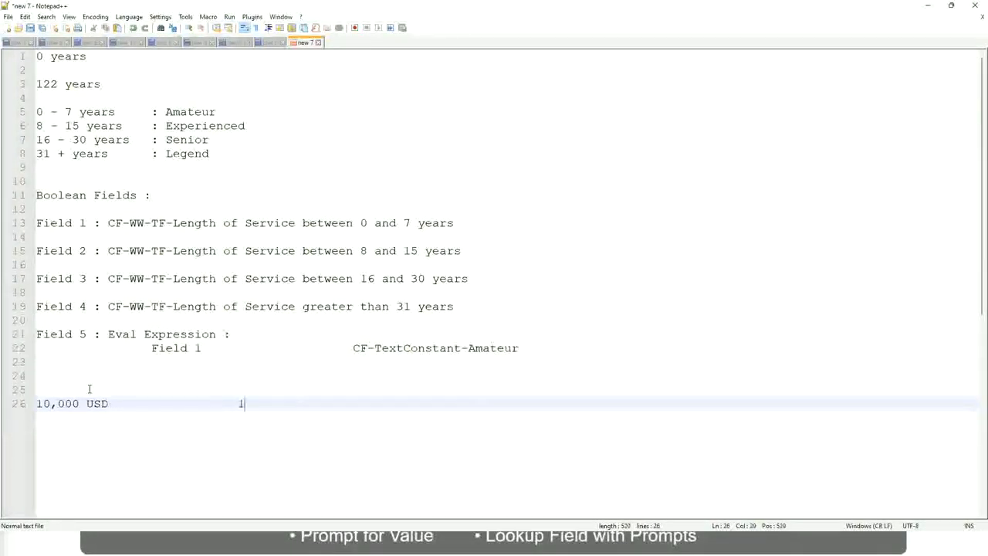
{"action": "type", "text": "1,000,000"}
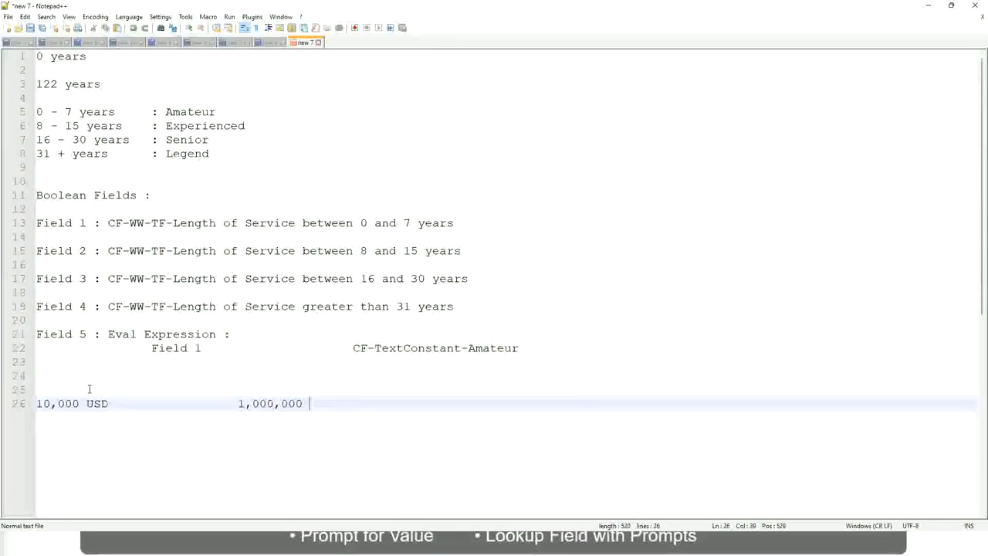
{"action": "type", "text": "USD"}
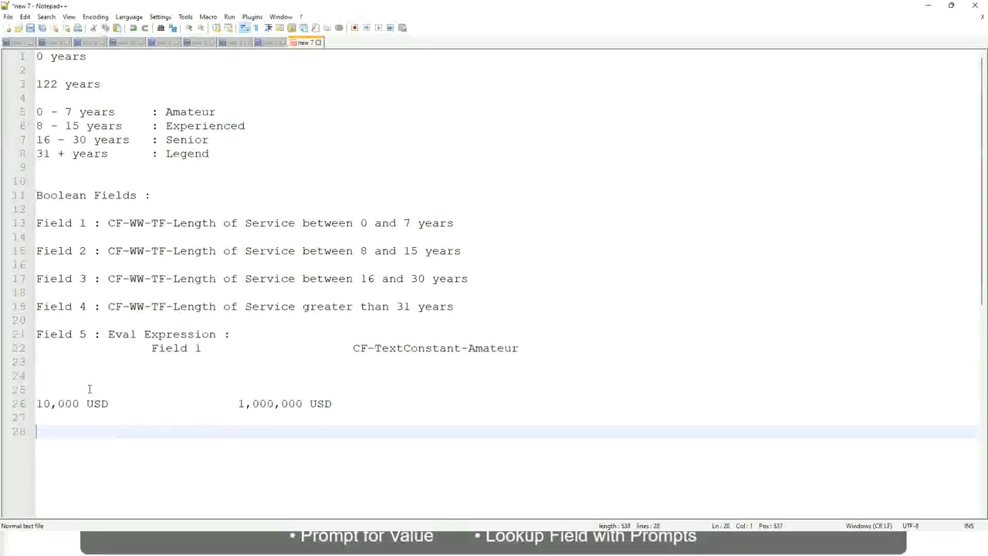
Write the first salary band '10 - 50,000 : Low' and start a new line
{"action": "type", "text": "10 - 50"}
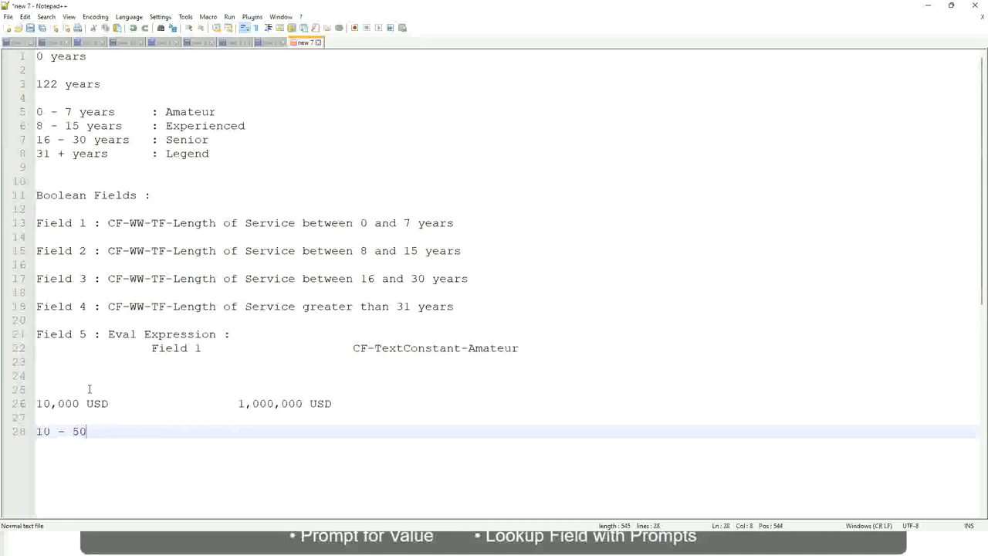
{"action": "type", "text": ",000"}
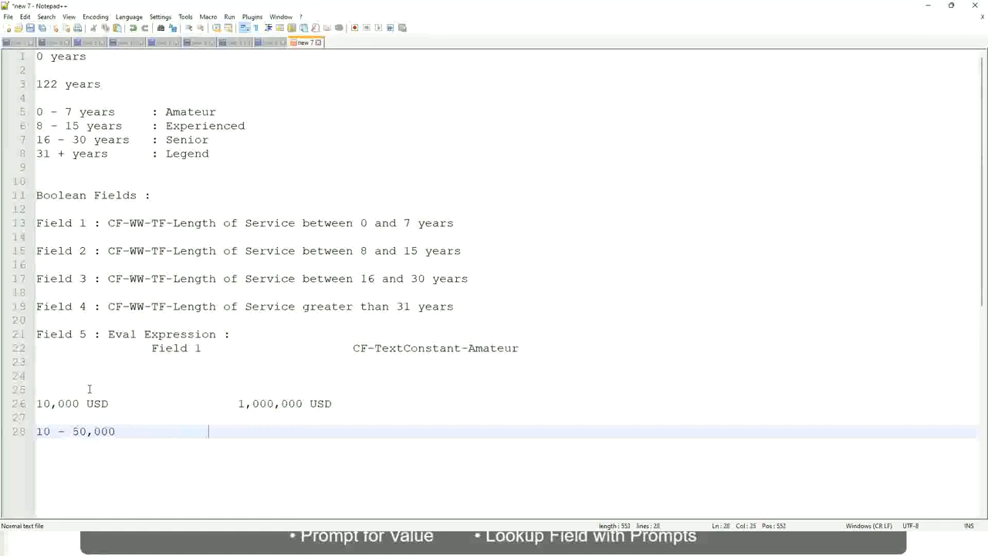
{"action": "type", "text": ": Low"}
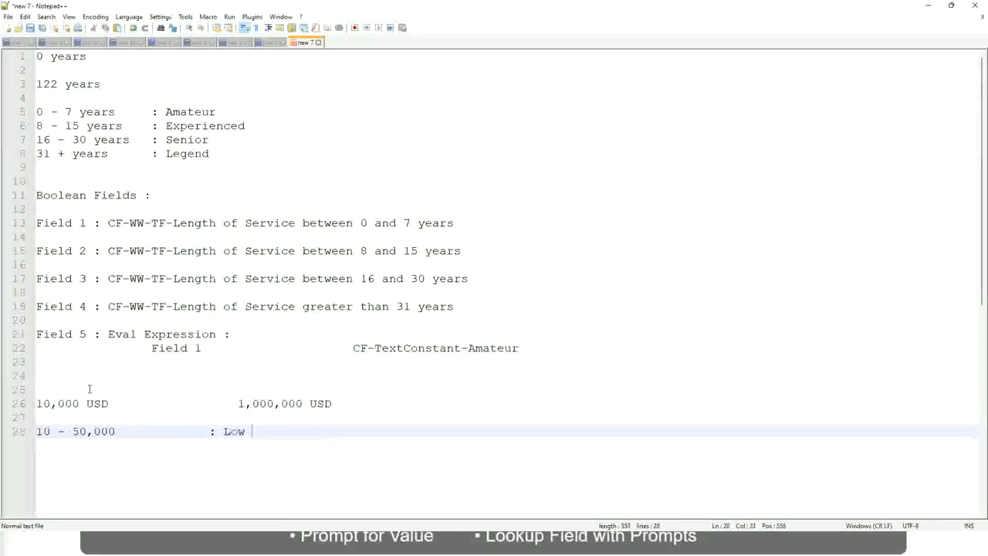
{"action": "key", "text": "enter"}
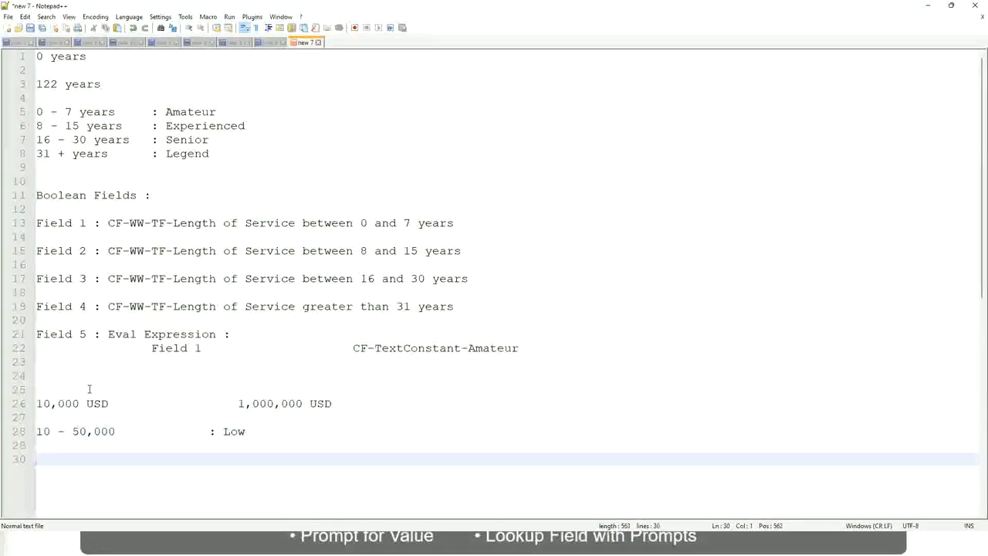
Write the bands '50,001 - 150,000 : Medium' and '> 150,000' on the following lines
{"action": "type", "text": "5"}
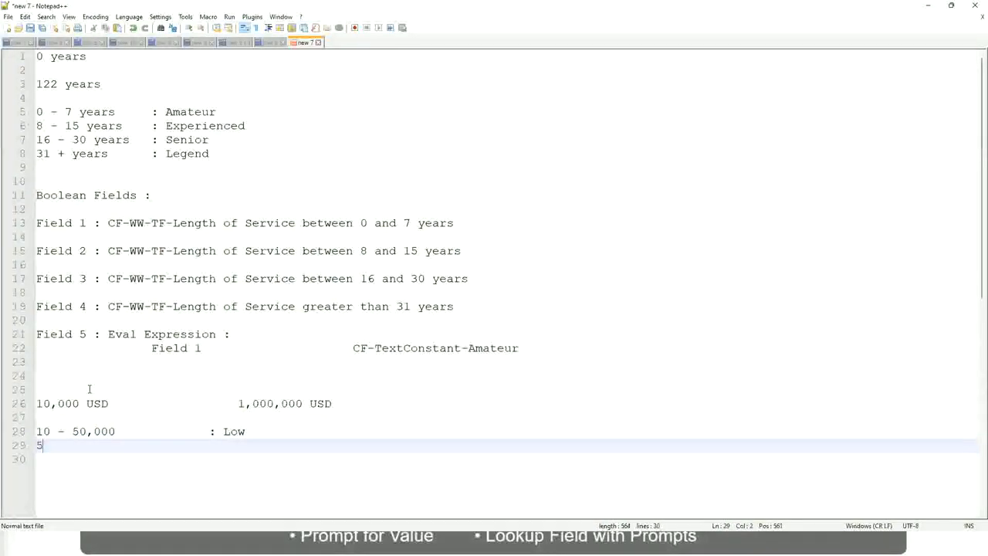
{"action": "type", "text": "0,001"}
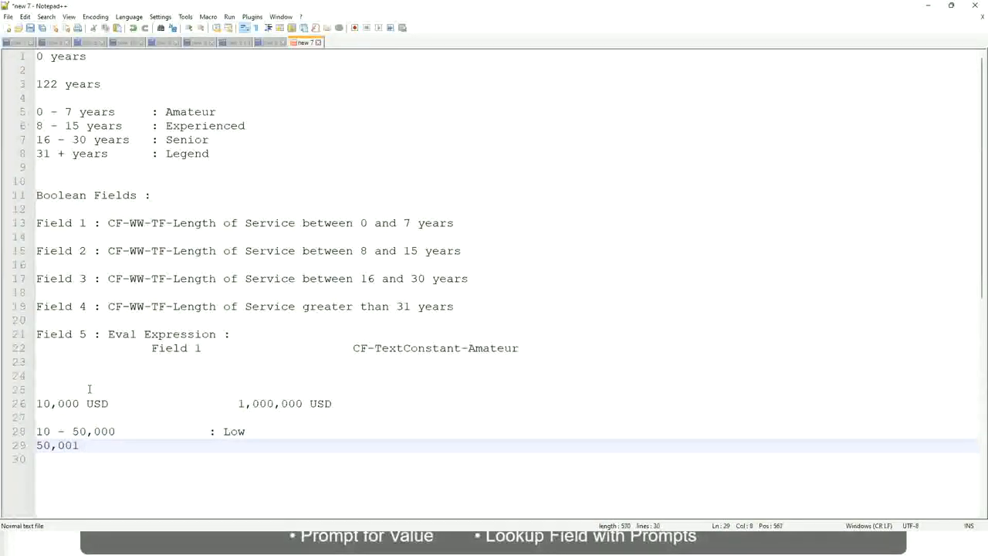
{"action": "type", "text": "- 150"}
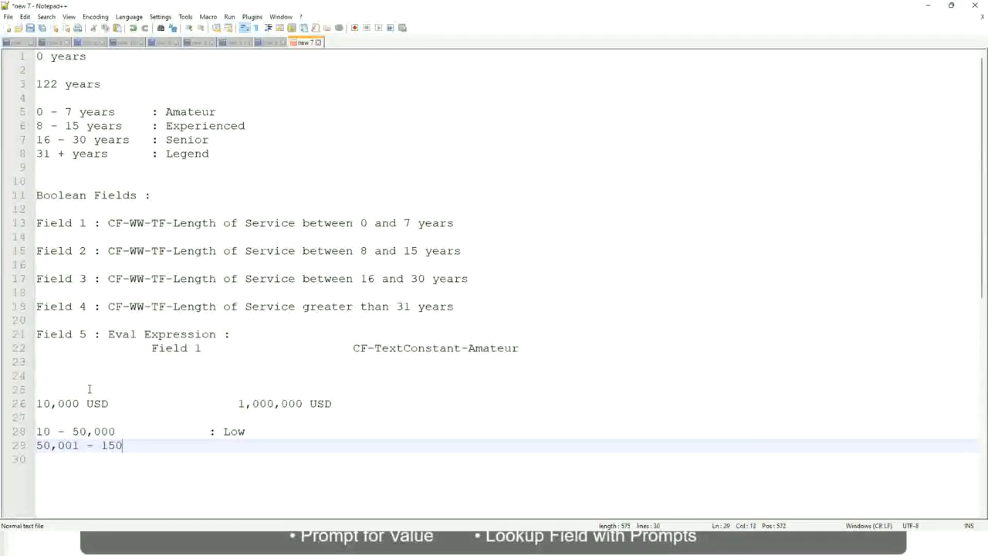
{"action": "type", "text": ",000        : Medi"}
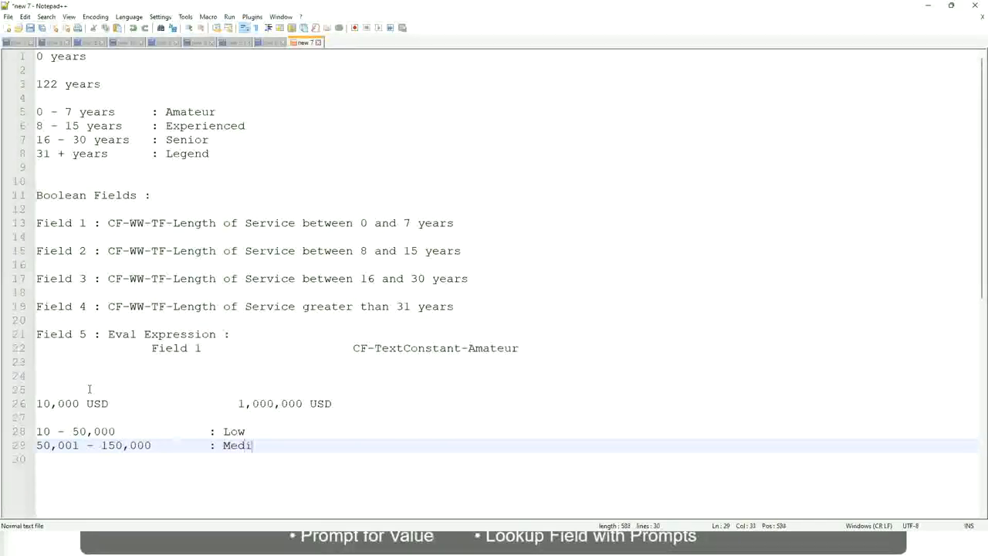
{"action": "type", "text": "um"}
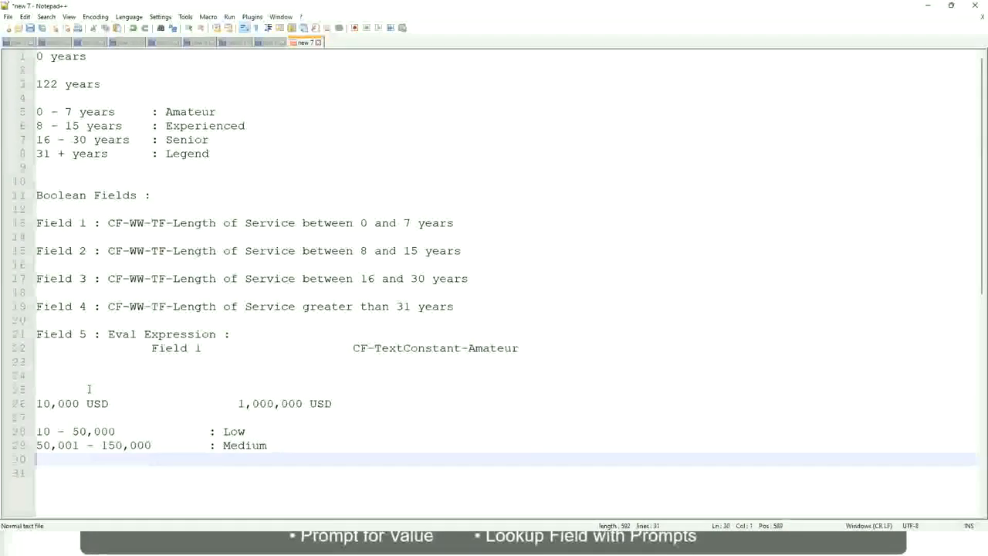
{"action": "type", "text": ">"}
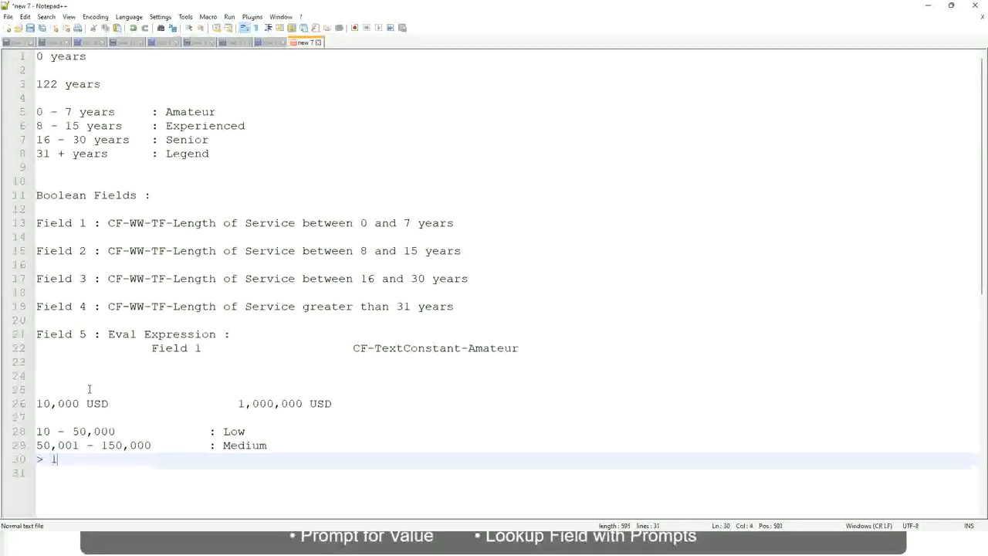
{"action": "type", "text": "150,"}
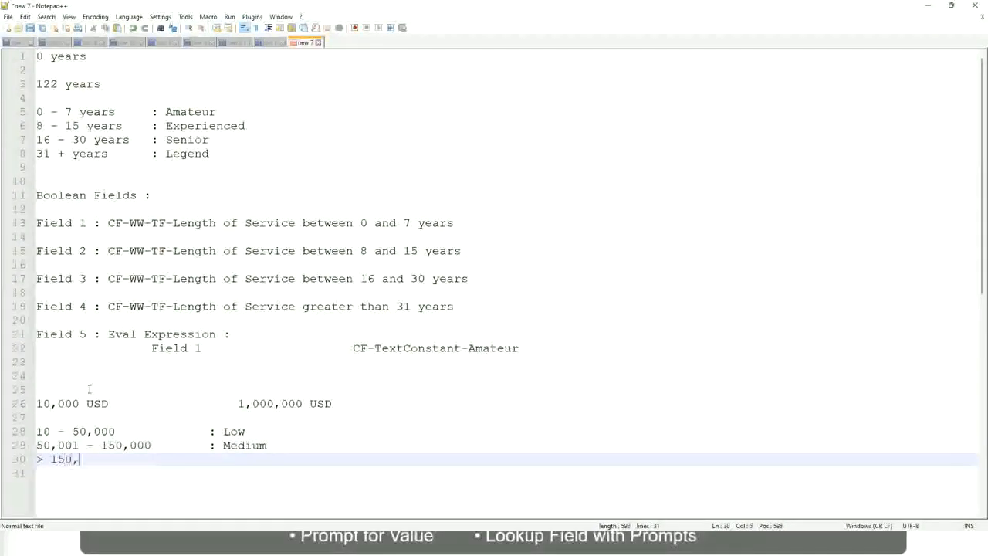
{"action": "type", "text": "000"}
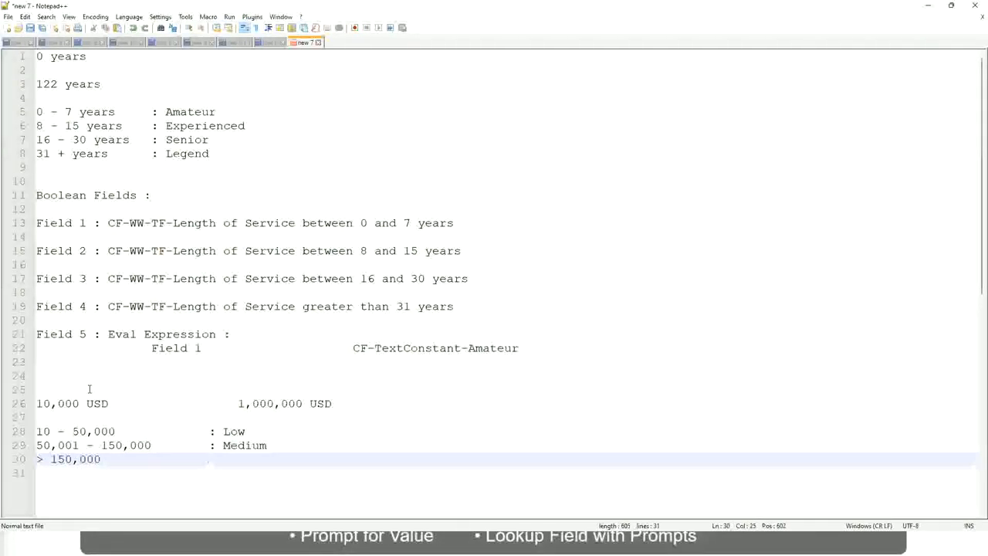